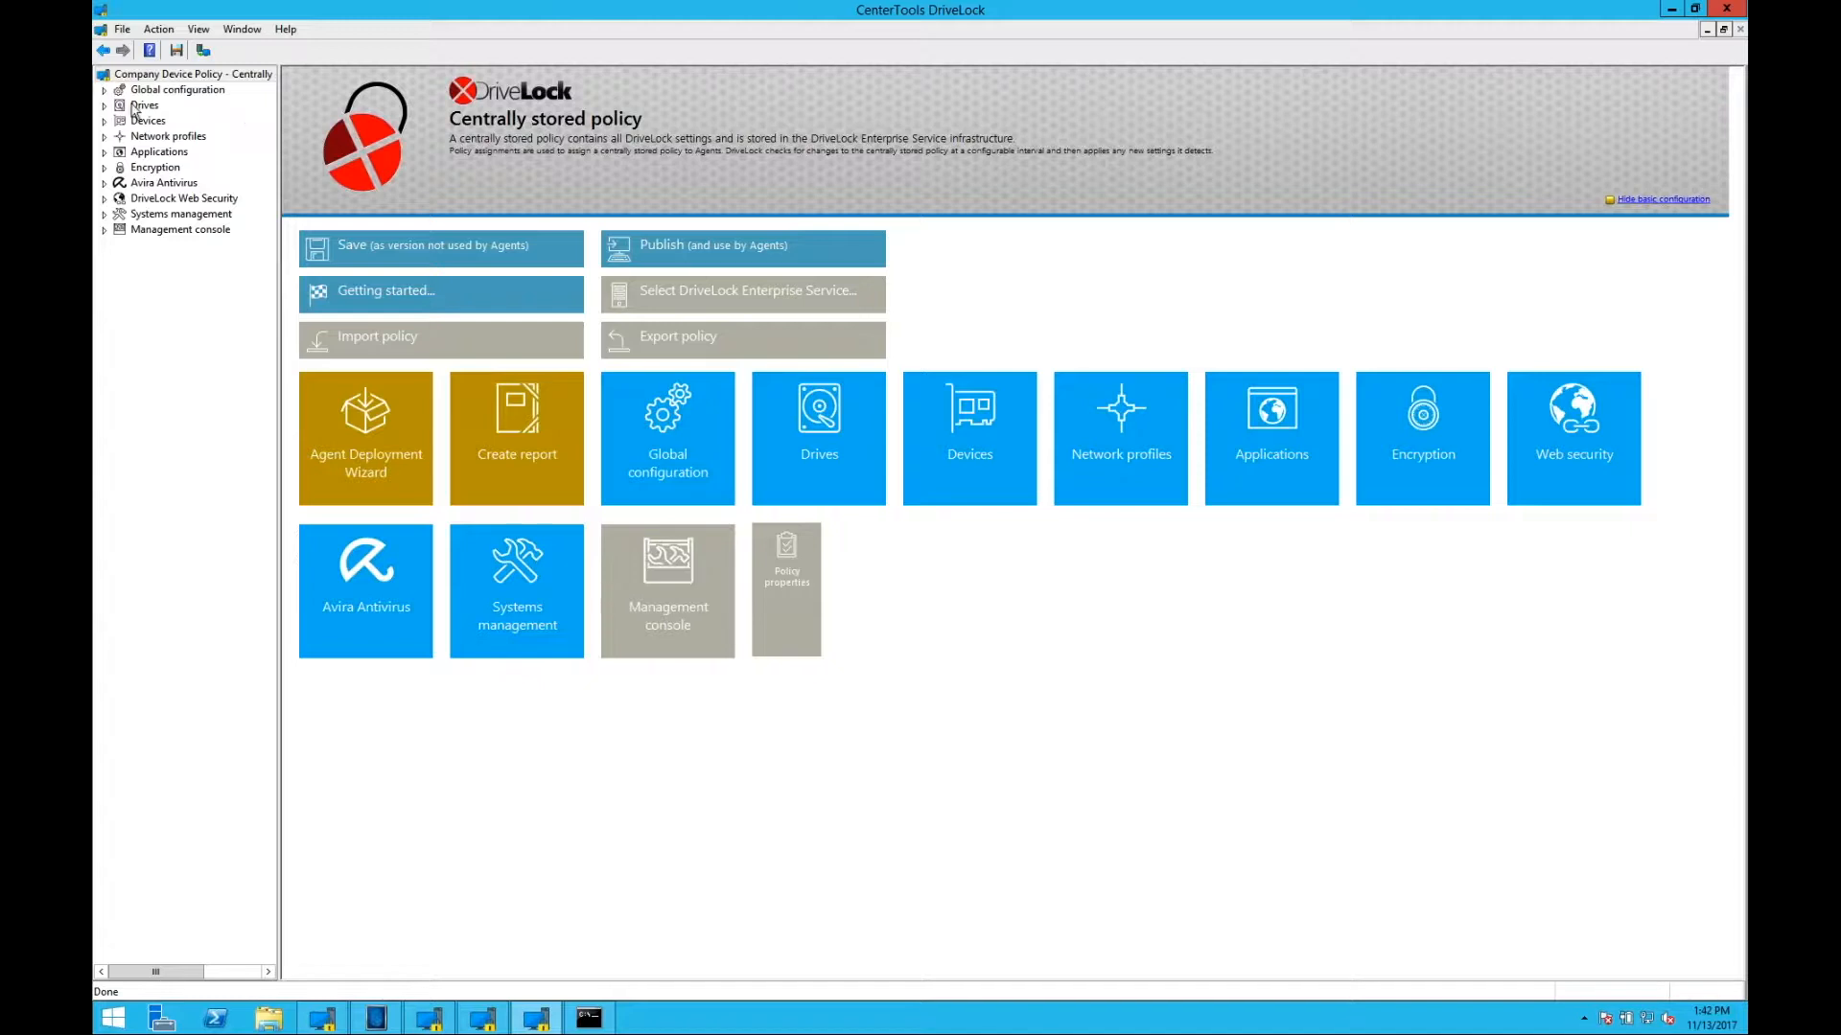
Step: Enter the Drives section from the policy start page
click(144, 104)
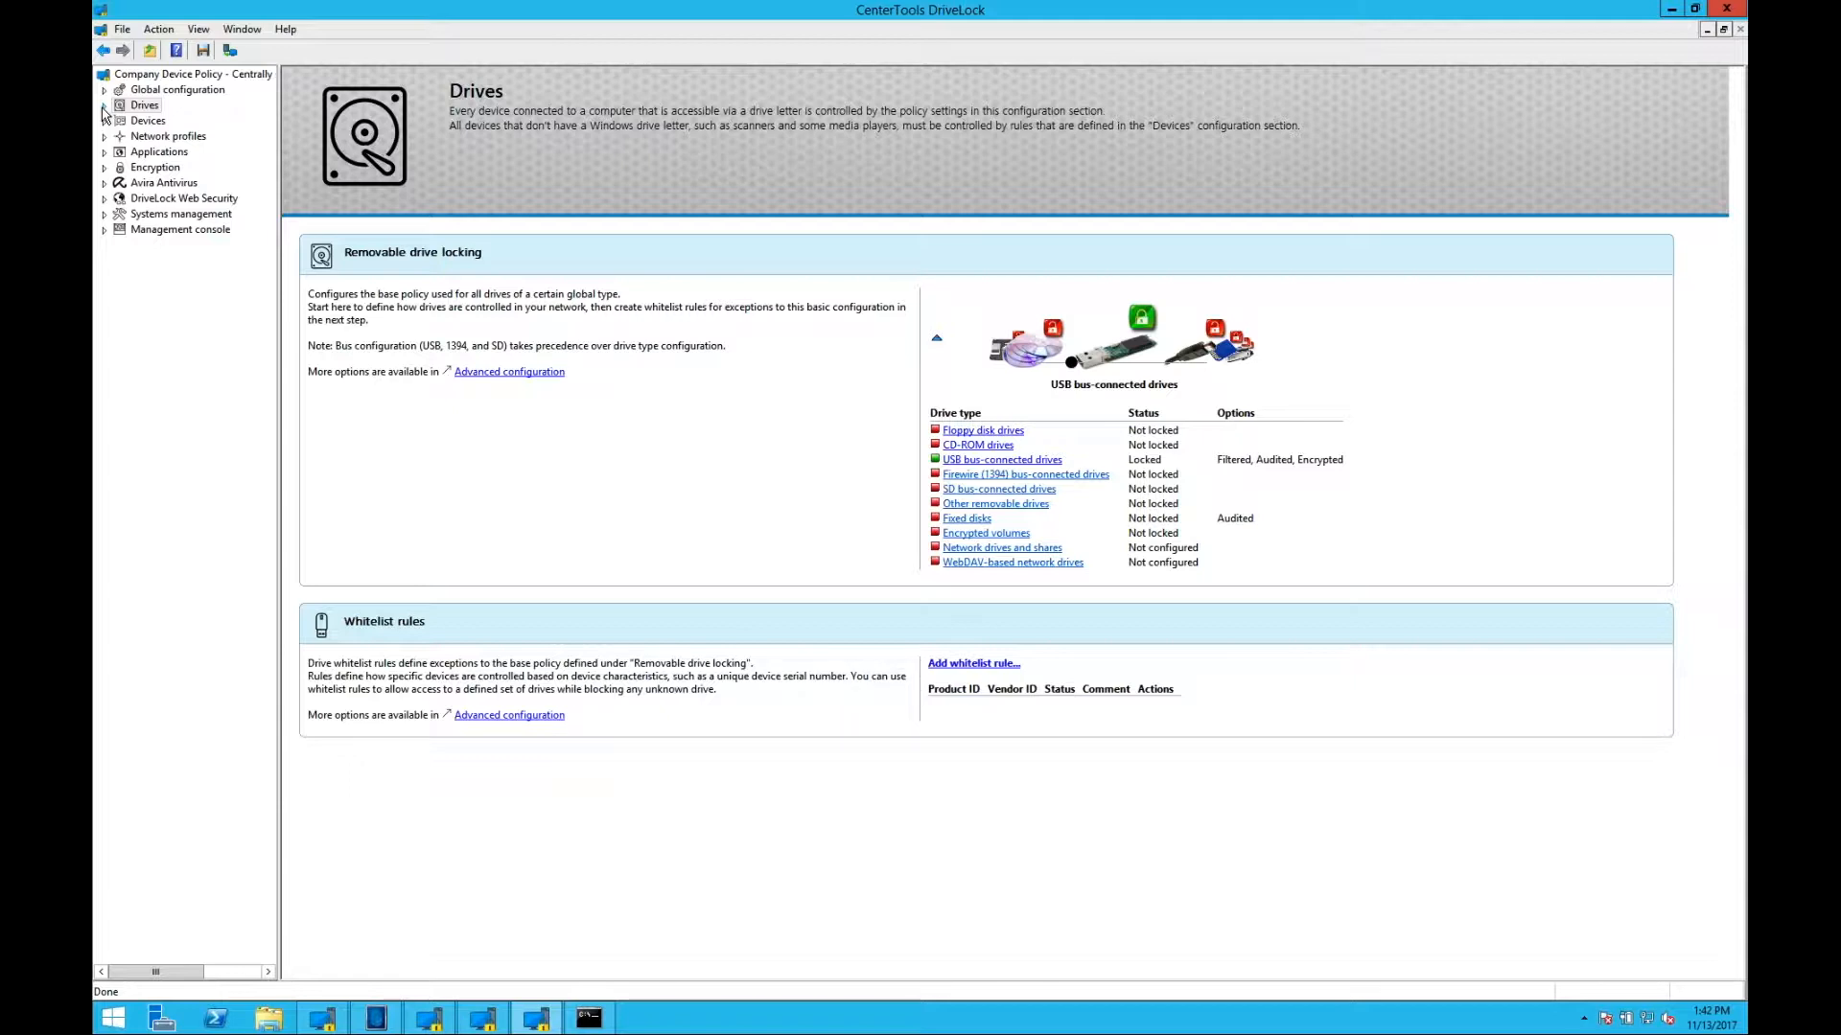
Step: Show the Drives Settings page with global security, messages, shadowing and advanced options
click(103, 104)
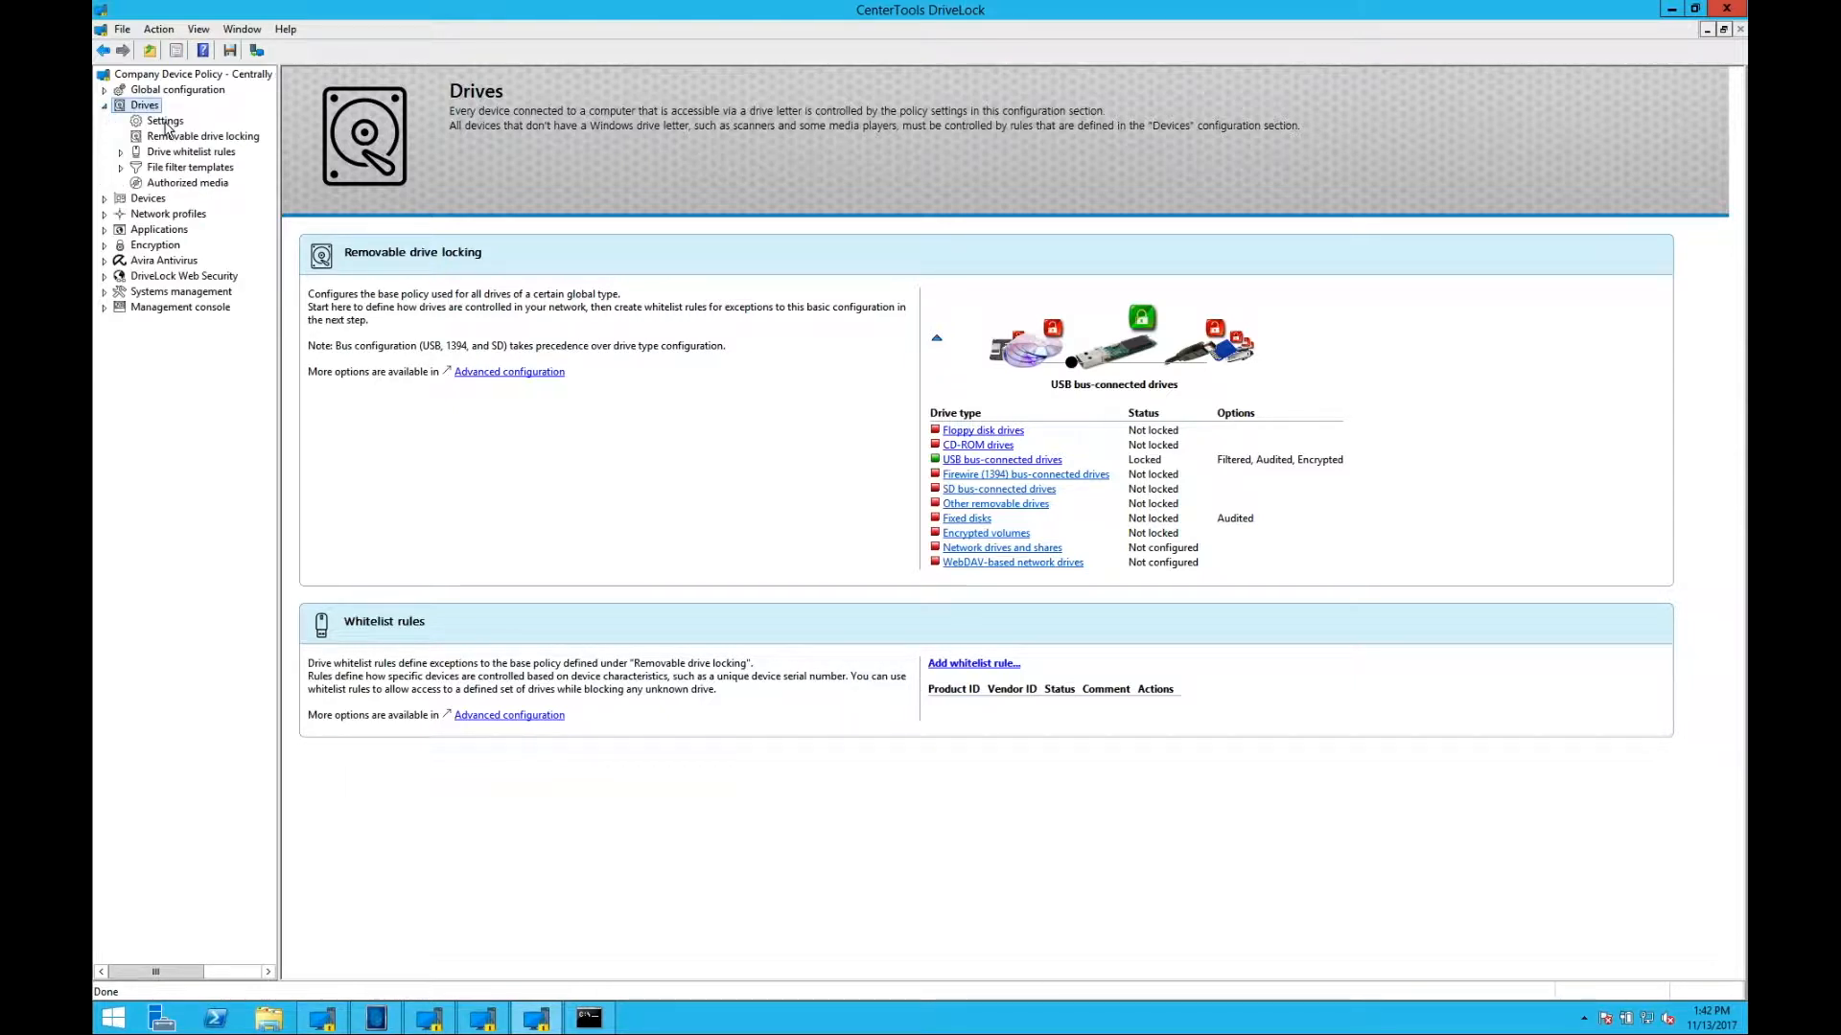
click(165, 120)
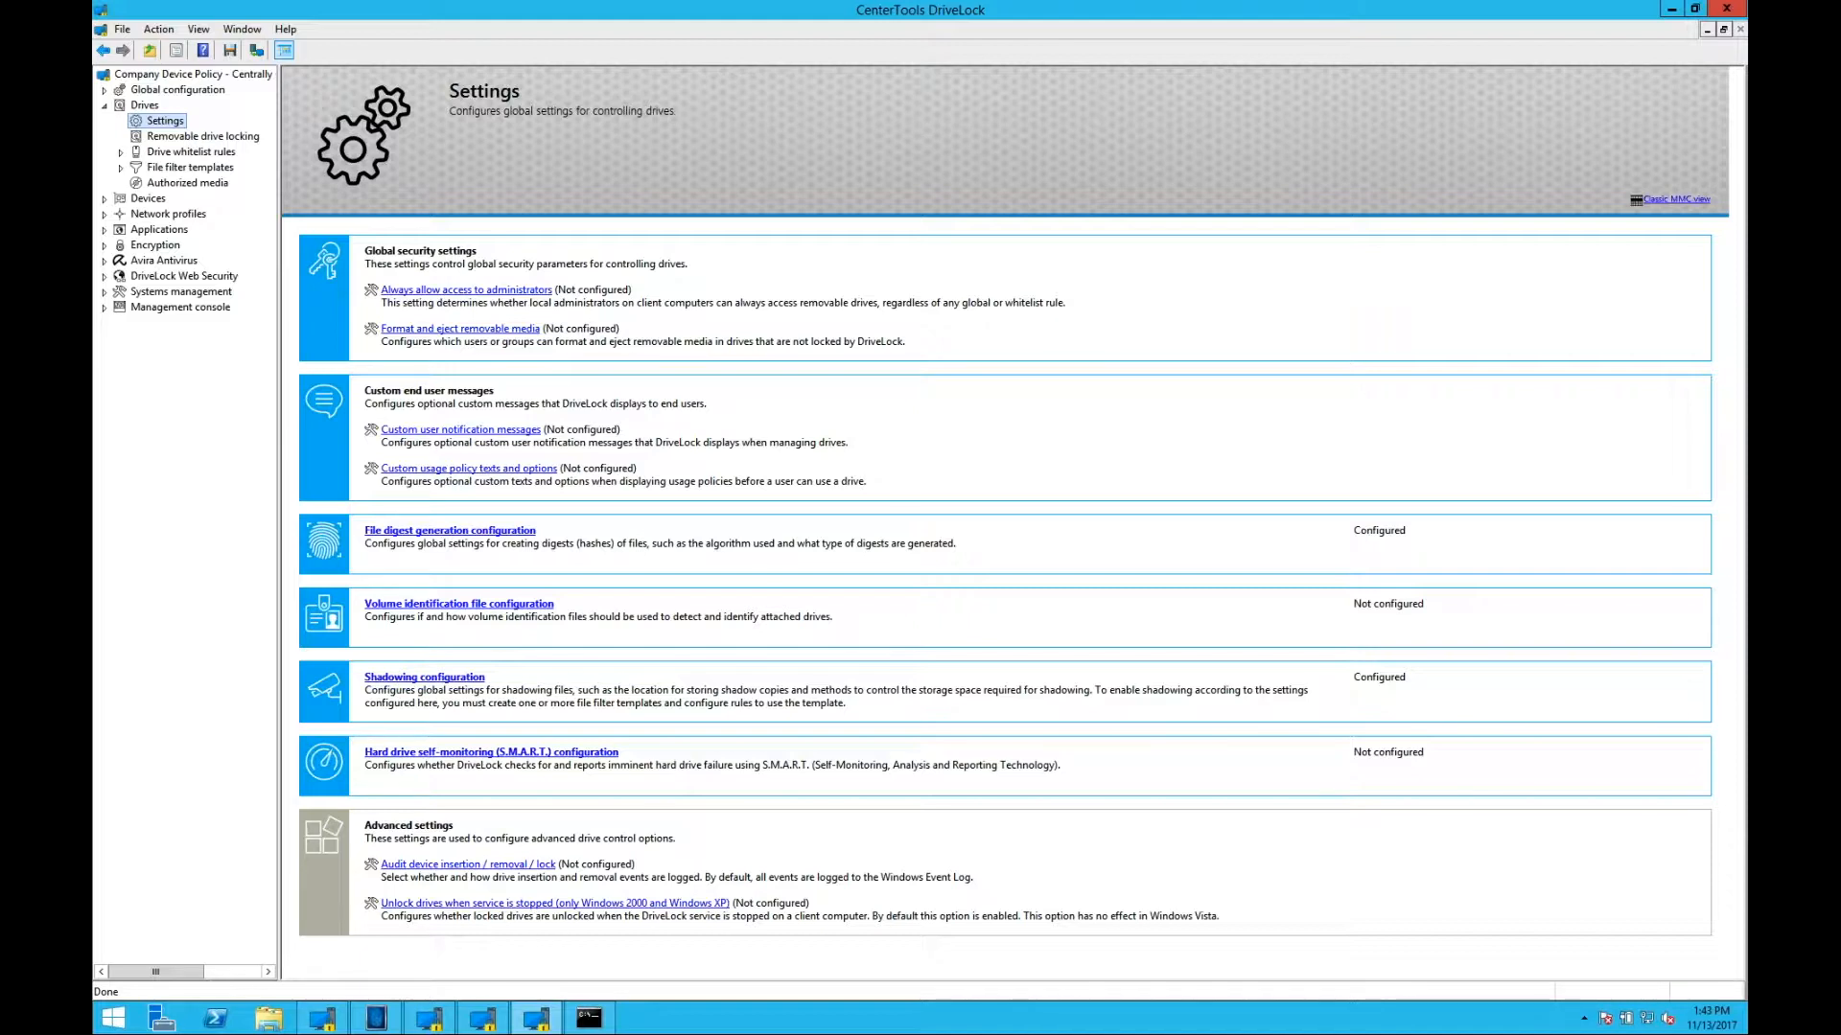
mouse_move(703, 451)
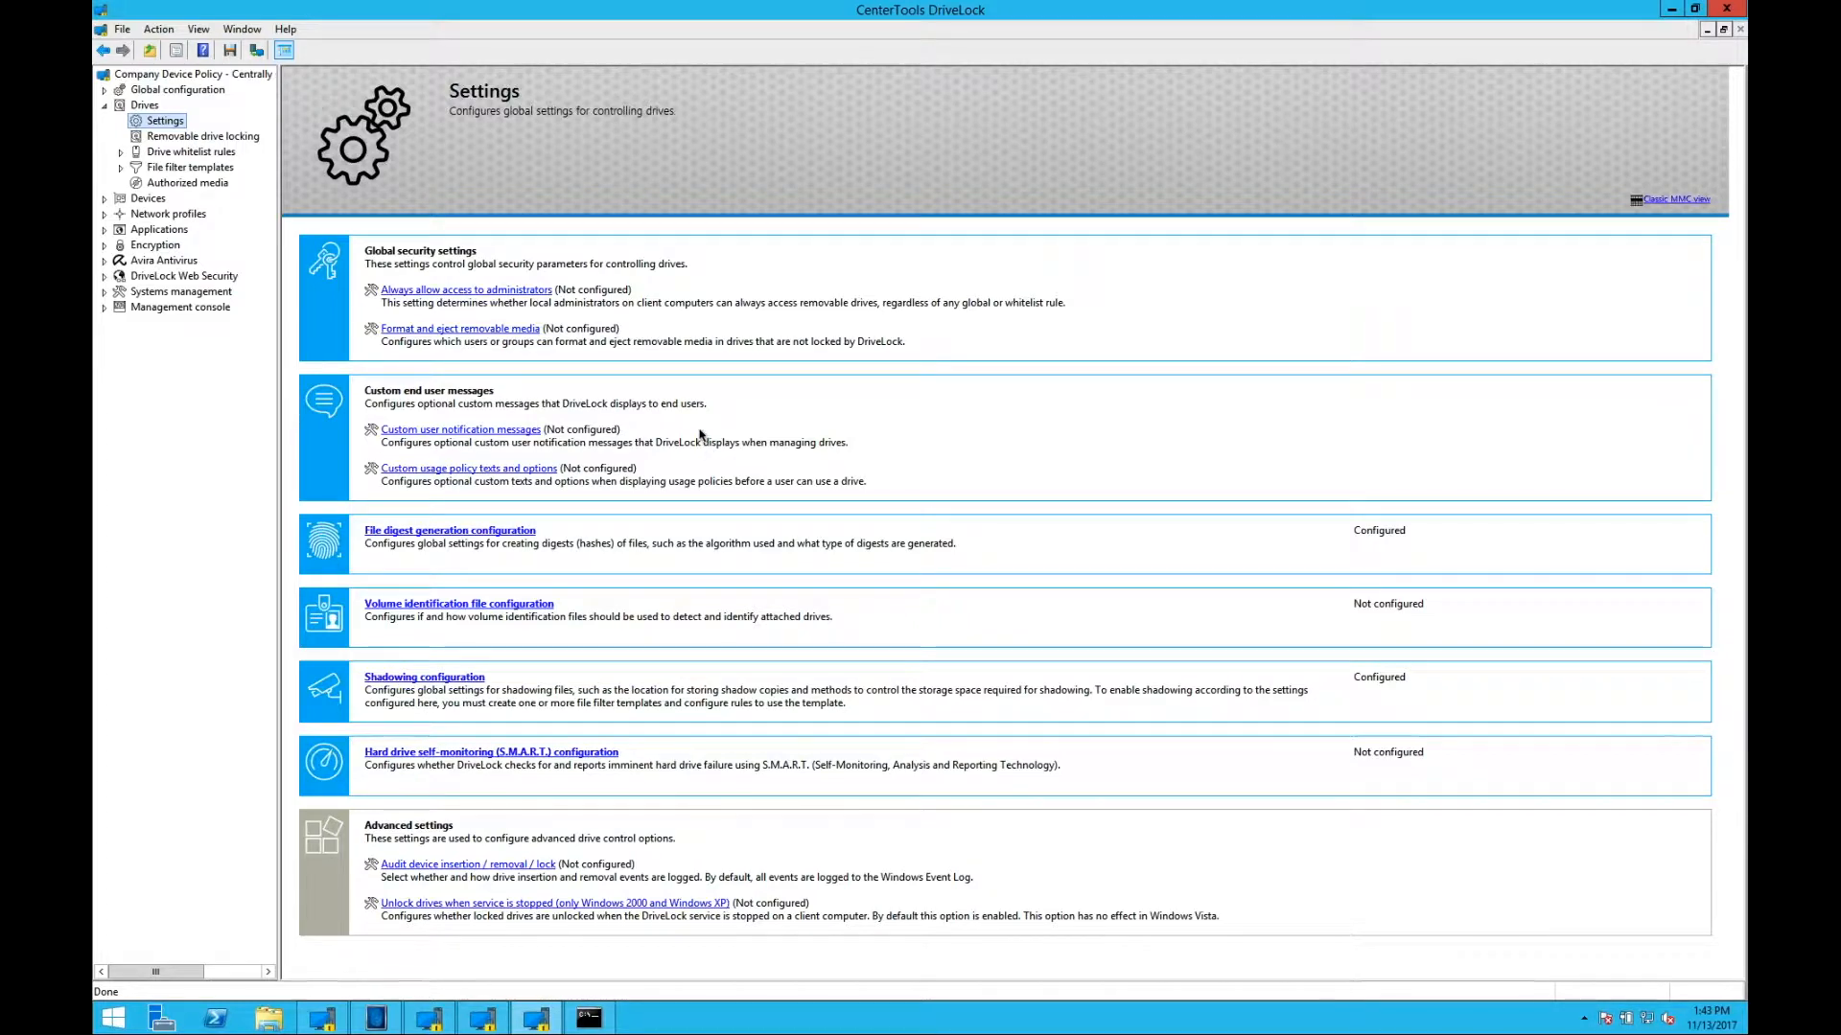
mouse_move(708, 418)
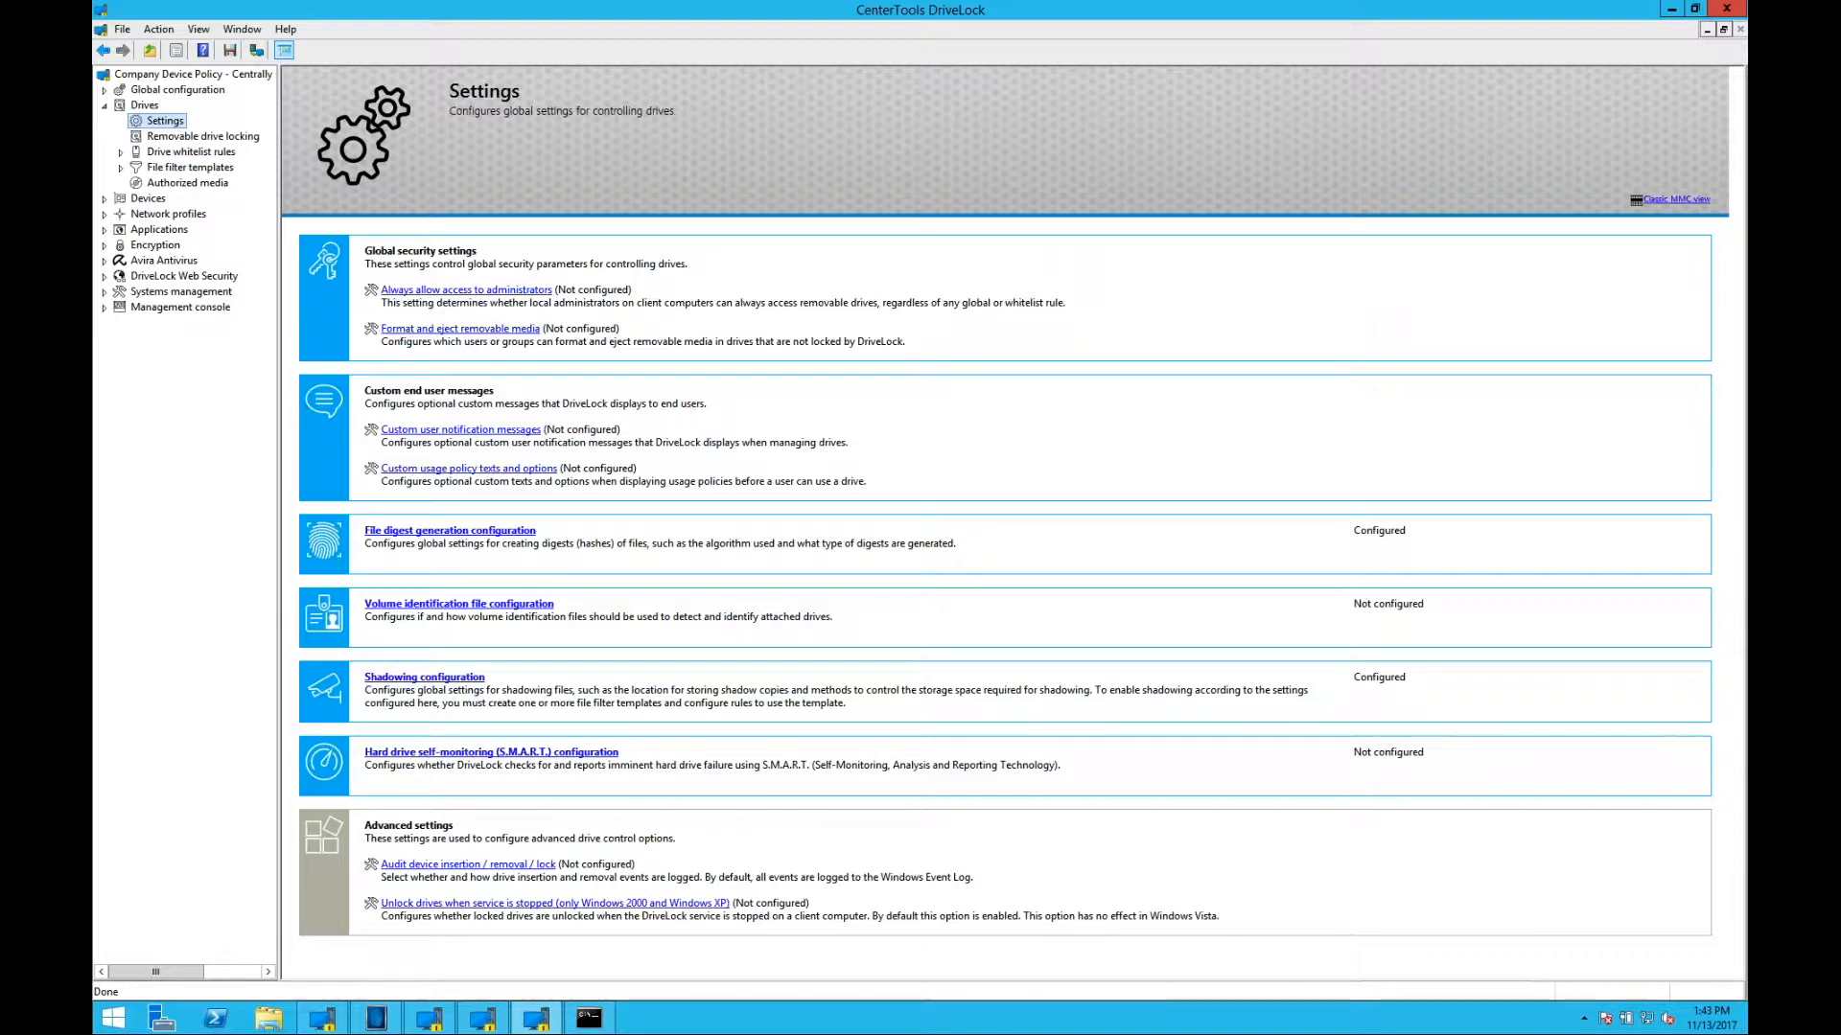
mouse_move(656, 581)
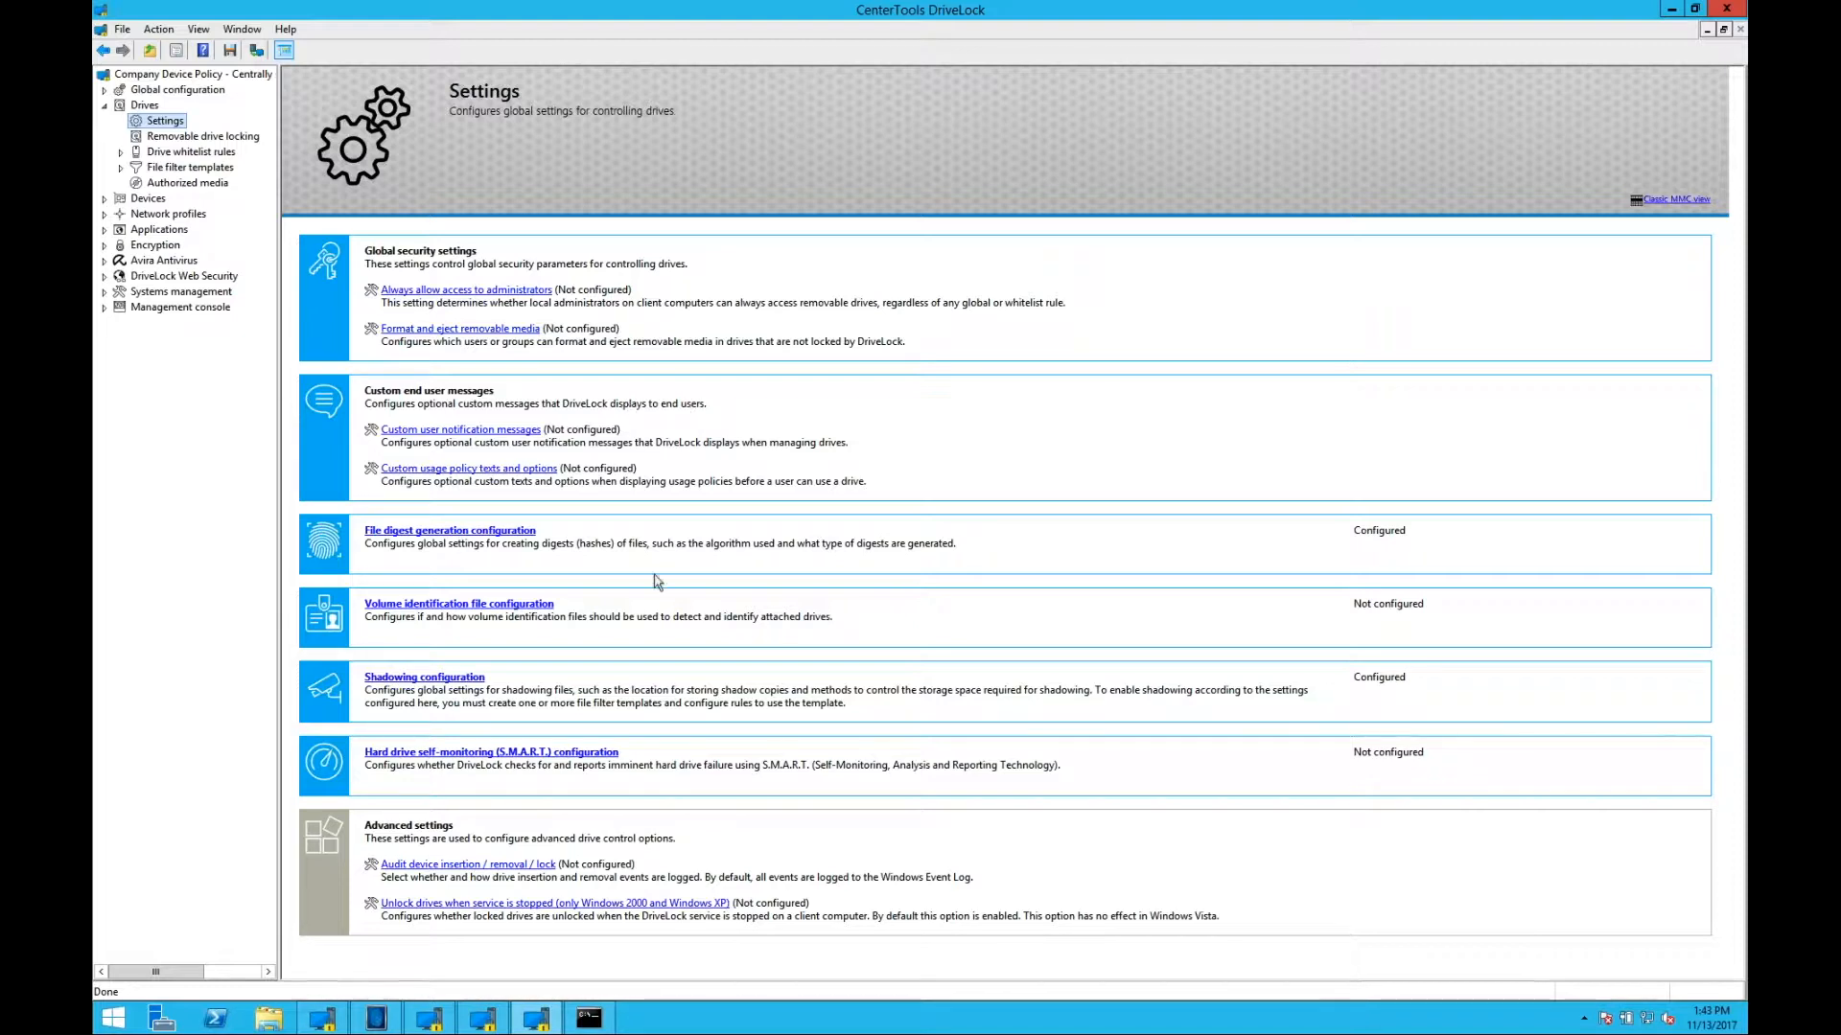
mouse_move(542, 514)
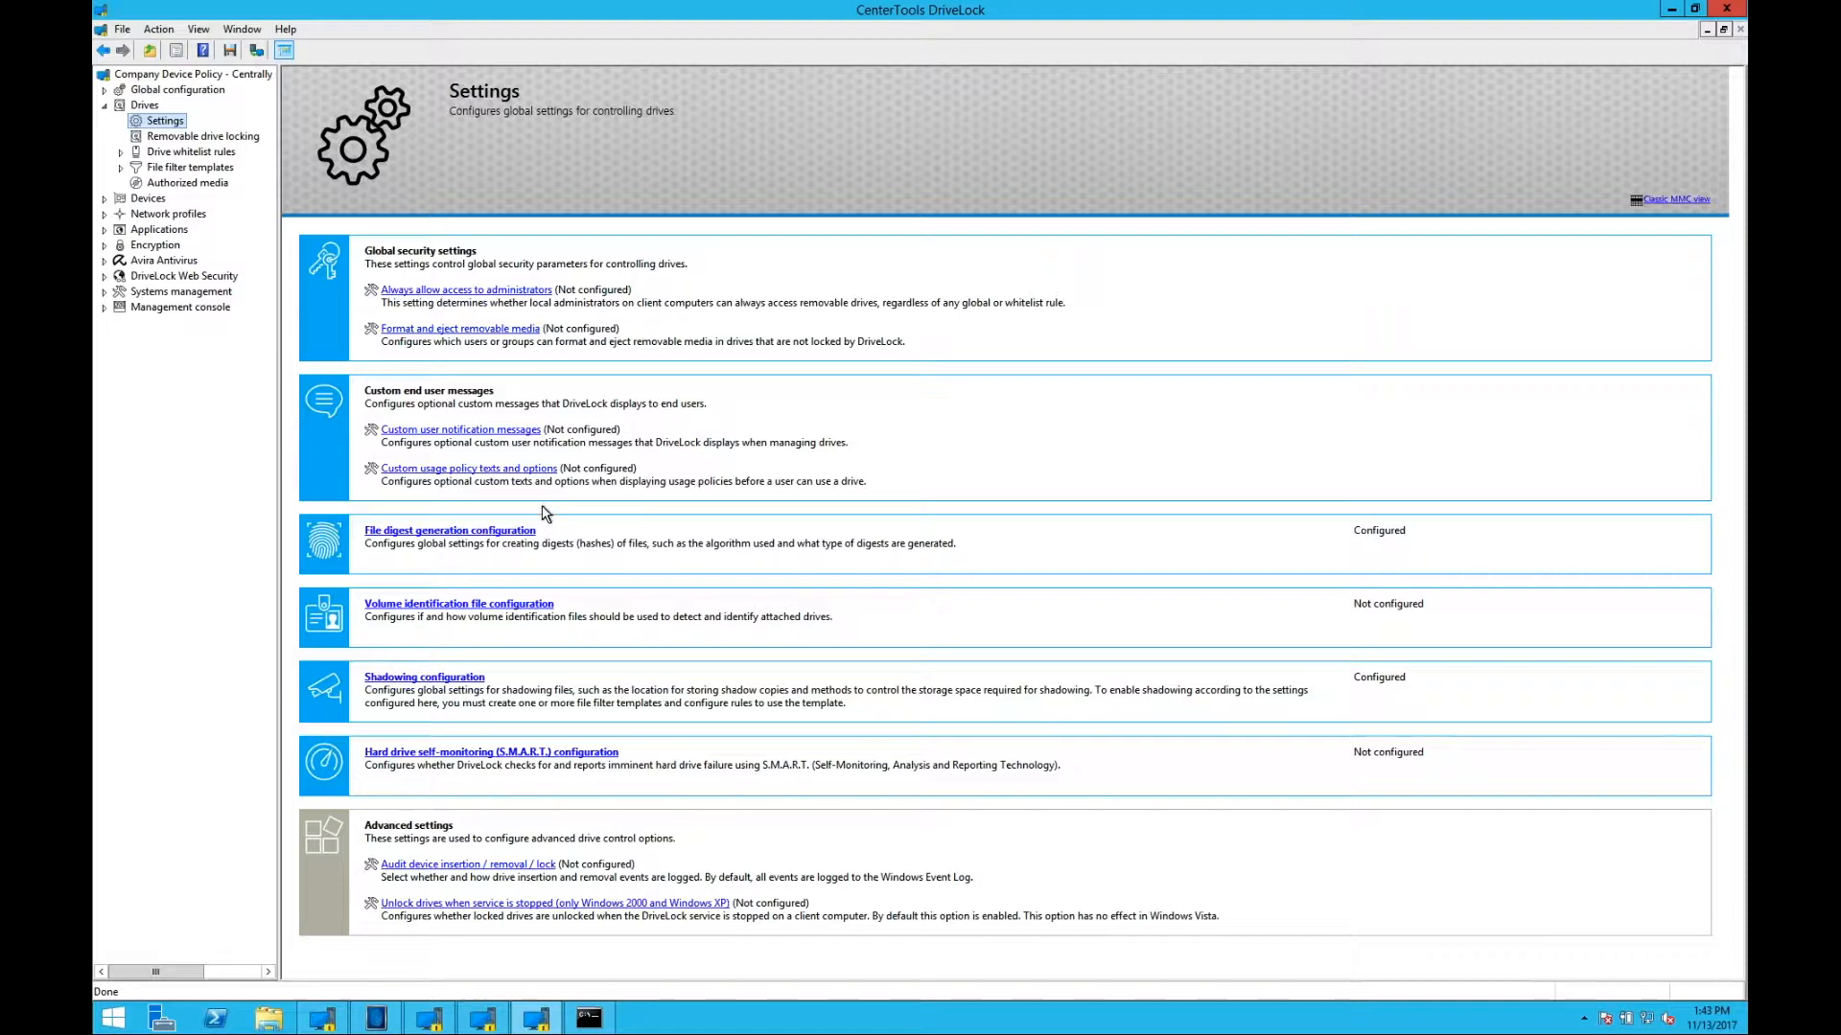
mouse_move(240, 142)
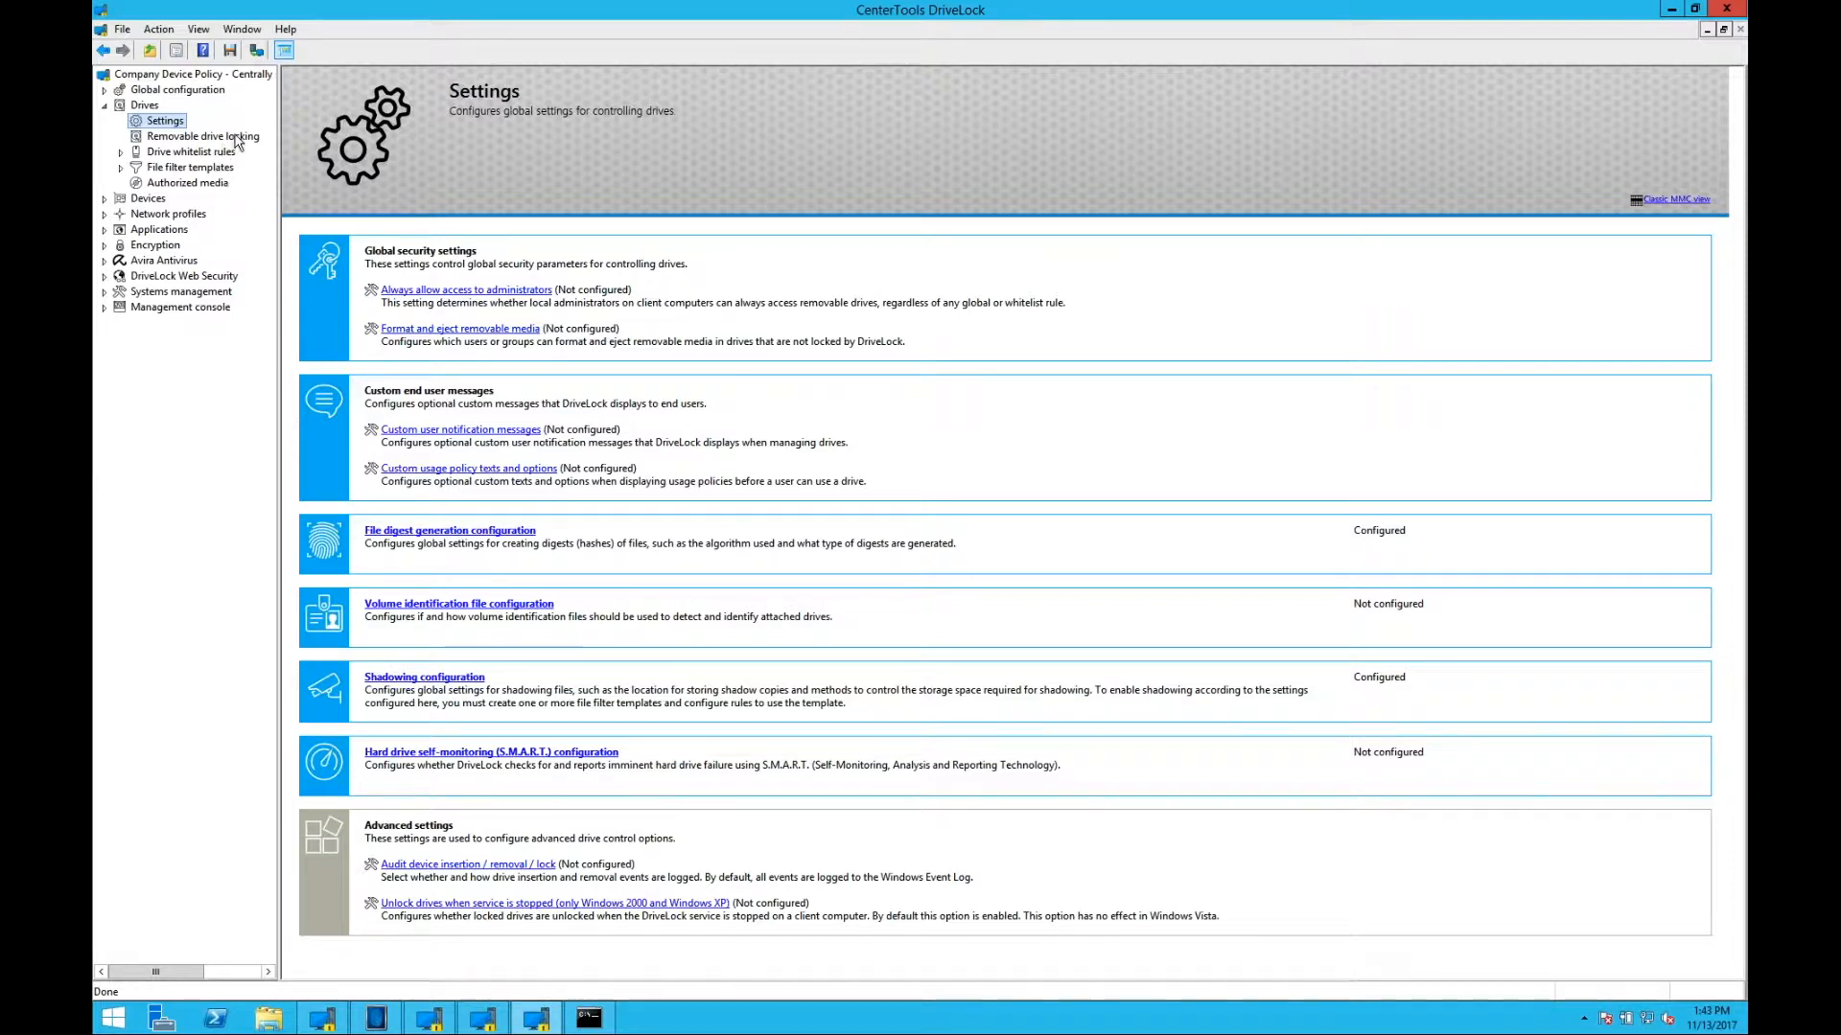
Step: View the USB bus-connected drives properties under Removable drive locking (deny all by default)
click(201, 136)
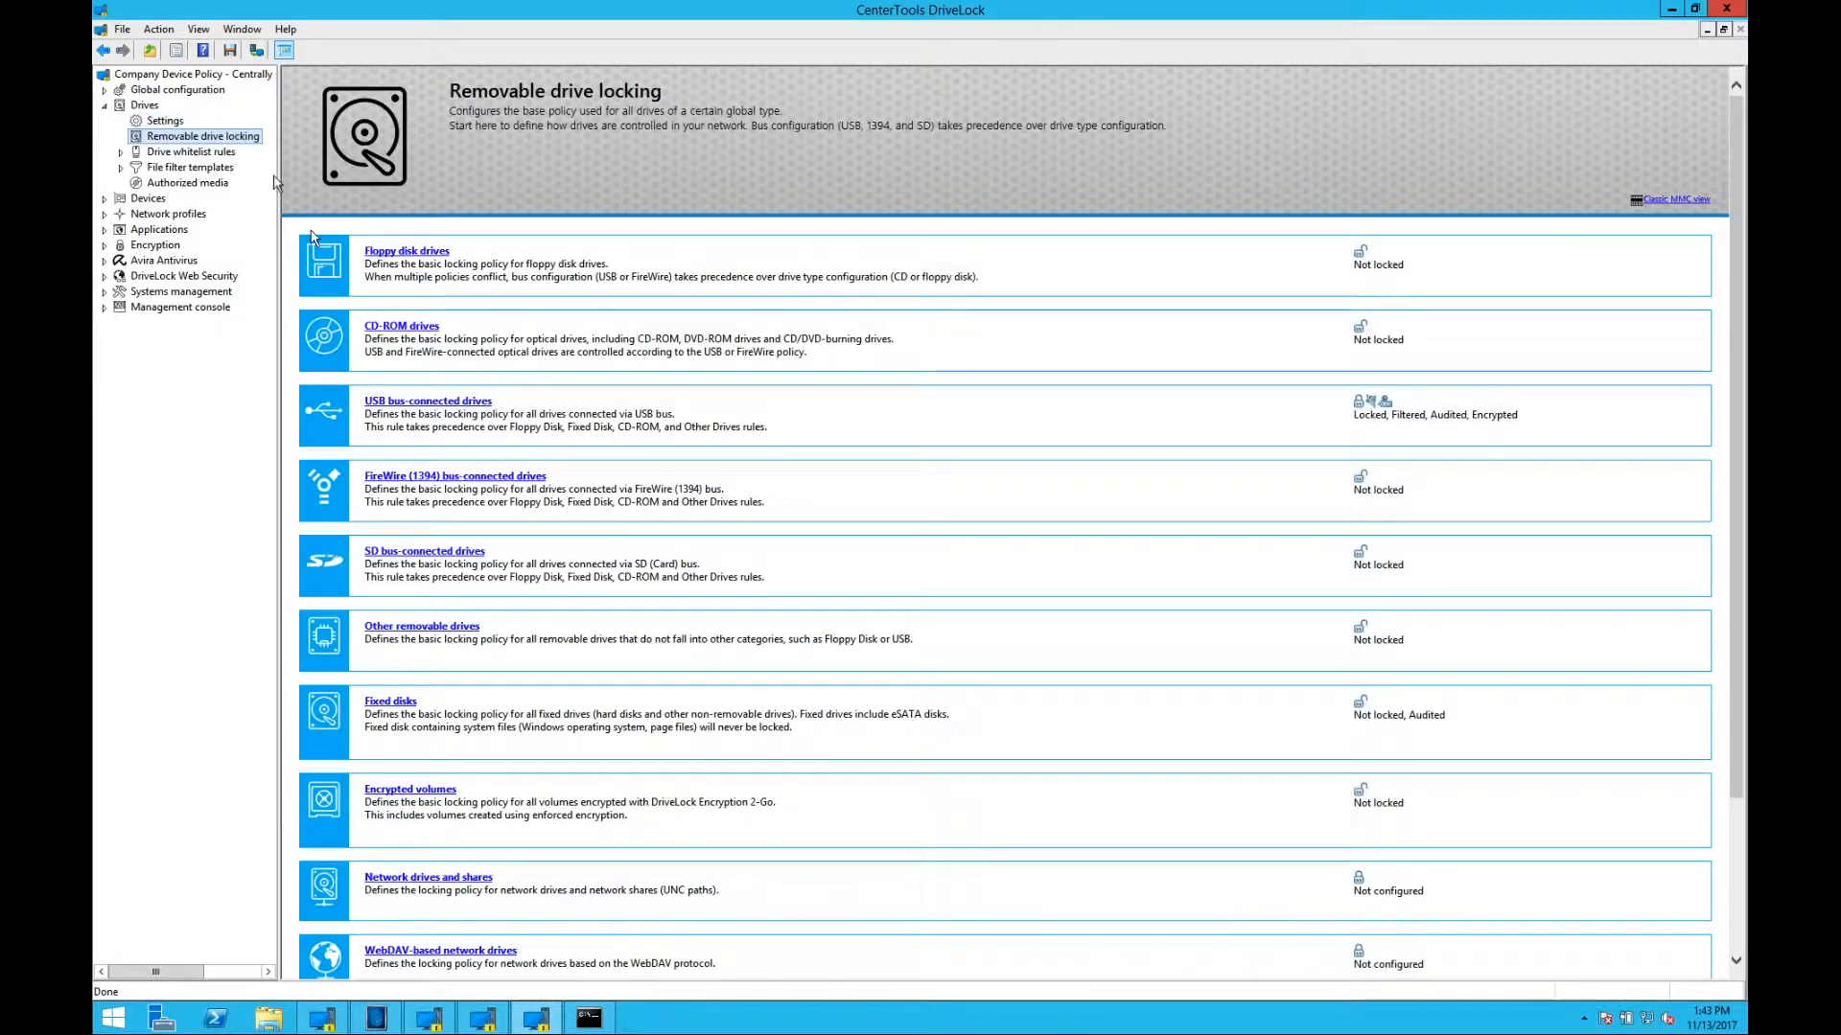
mouse_move(475, 414)
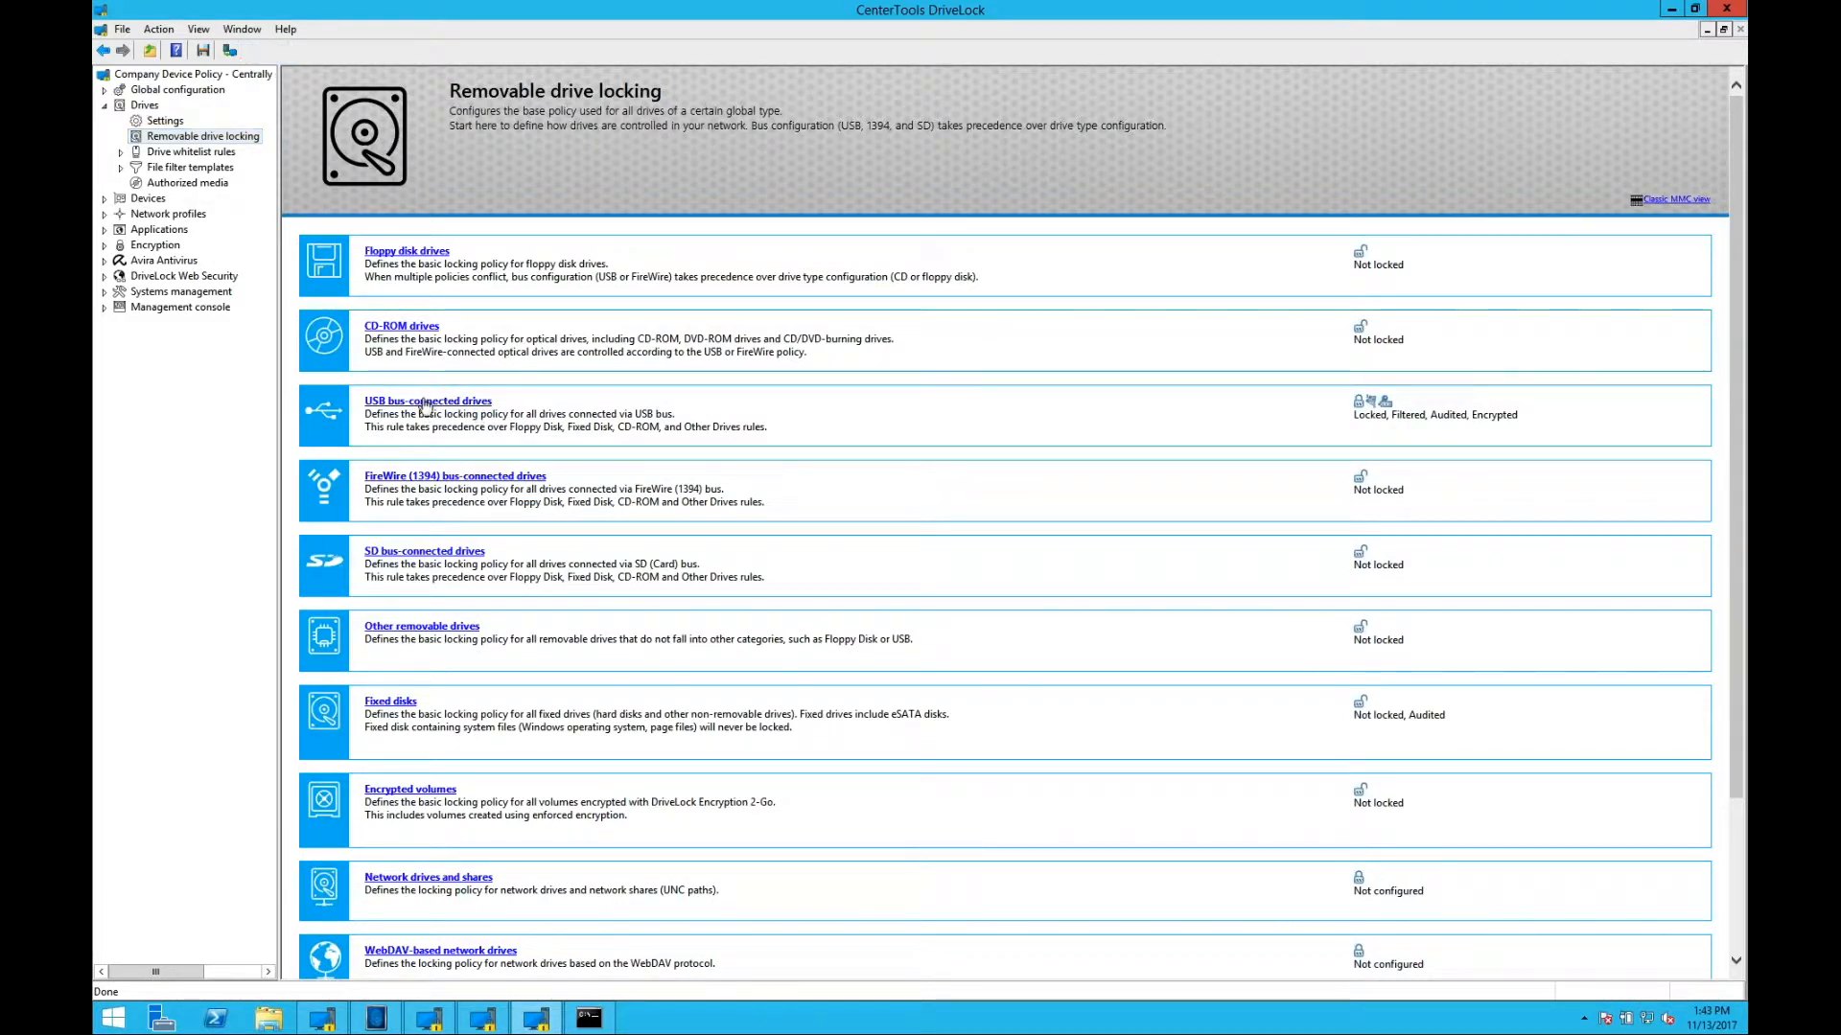
double_click(427, 401)
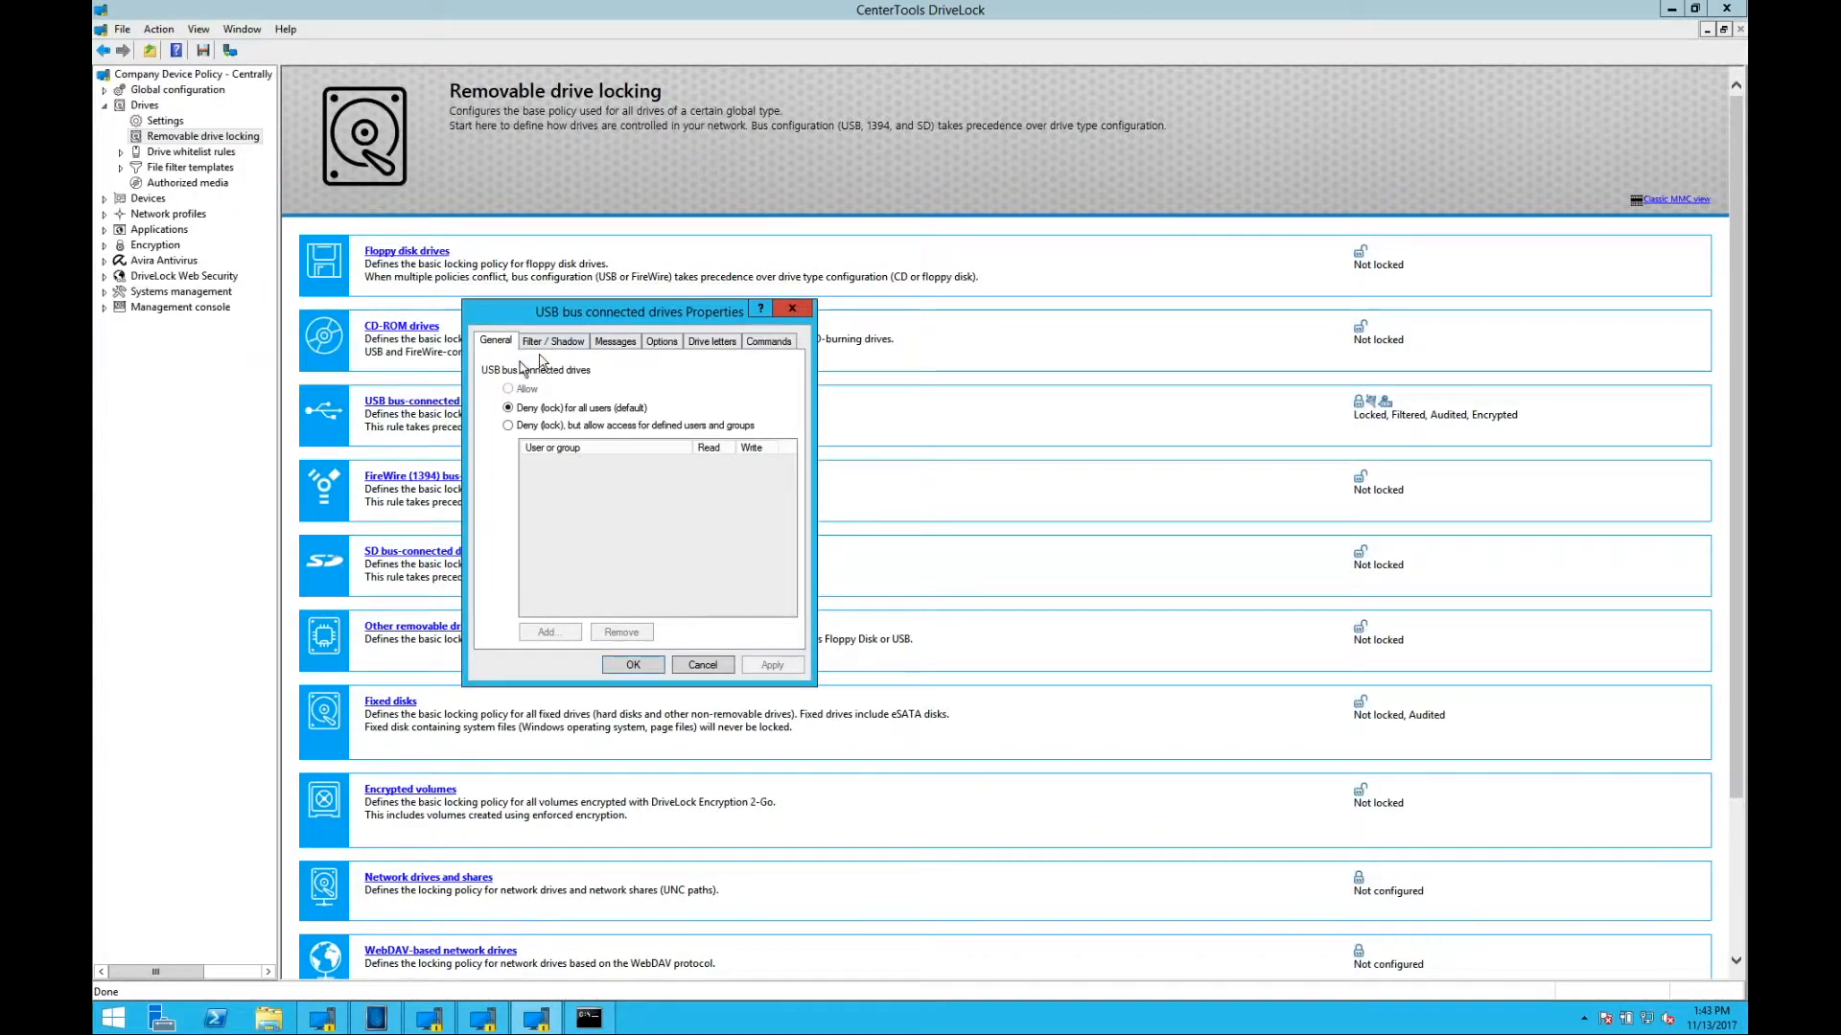
Step: Review the Filter/Shadow, Options, Drive letters and Commands settings, then close the properties
click(552, 341)
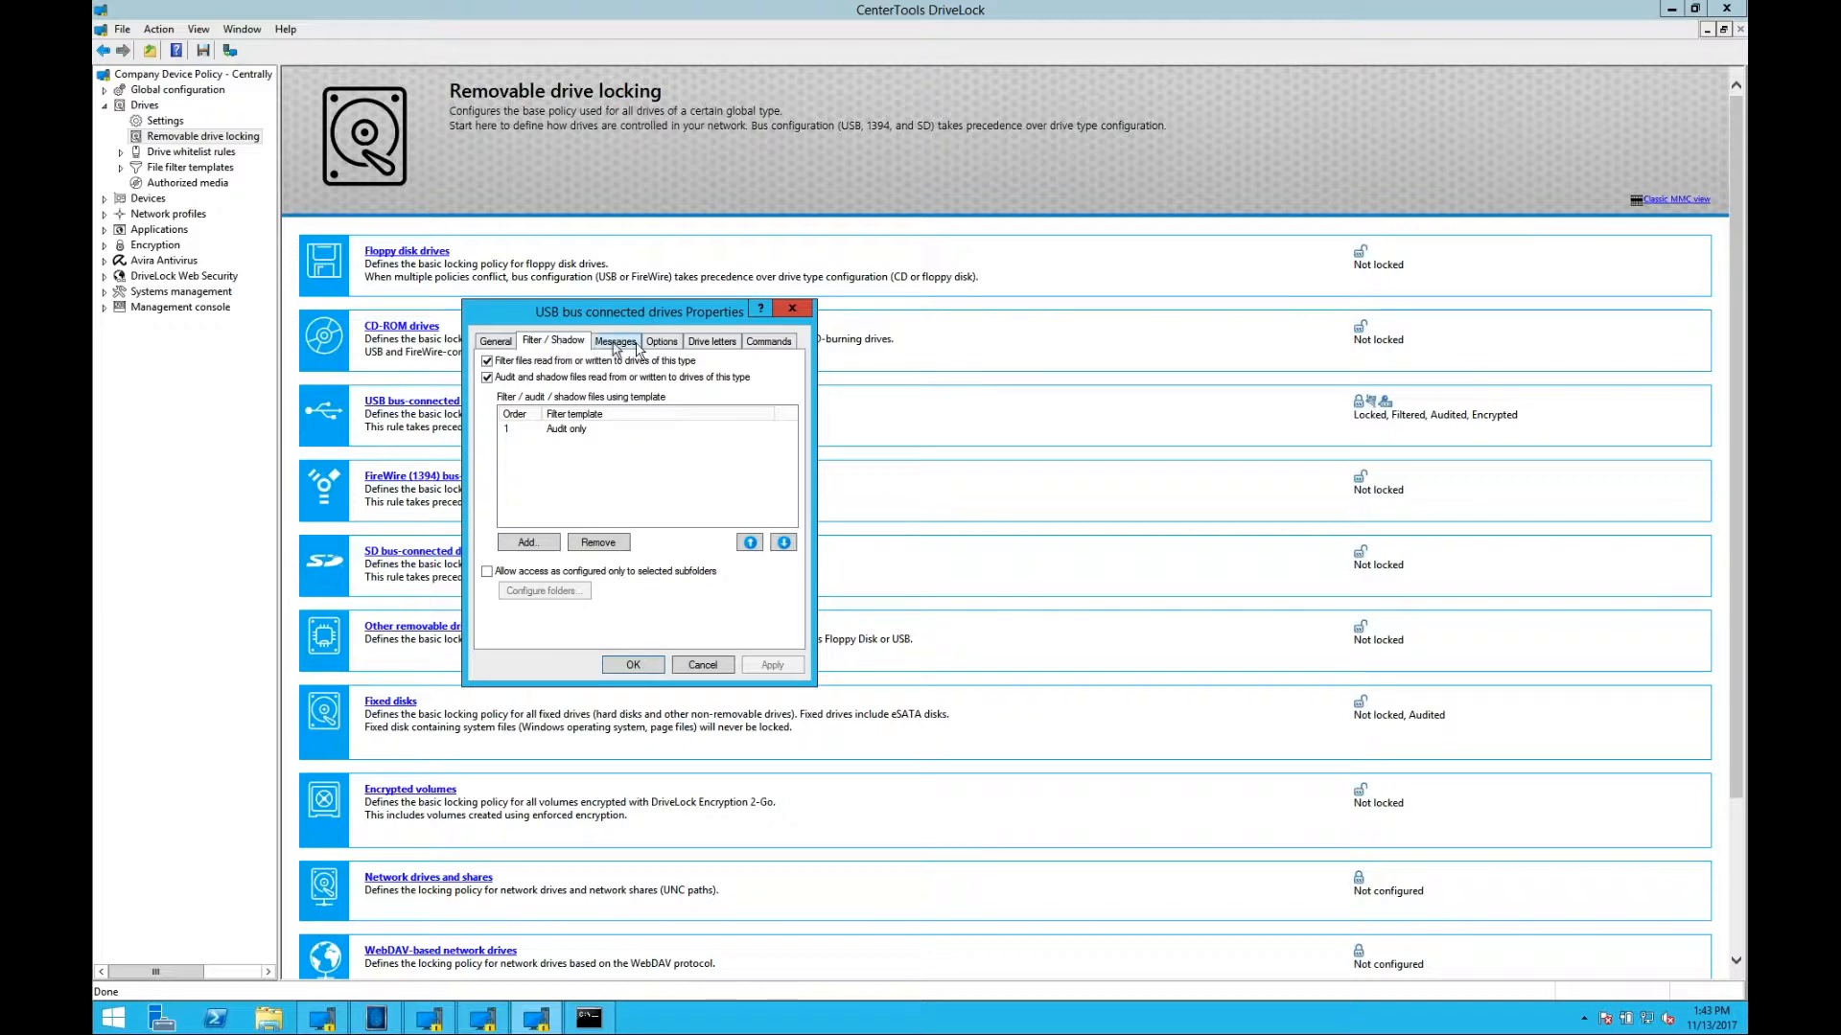
click(661, 341)
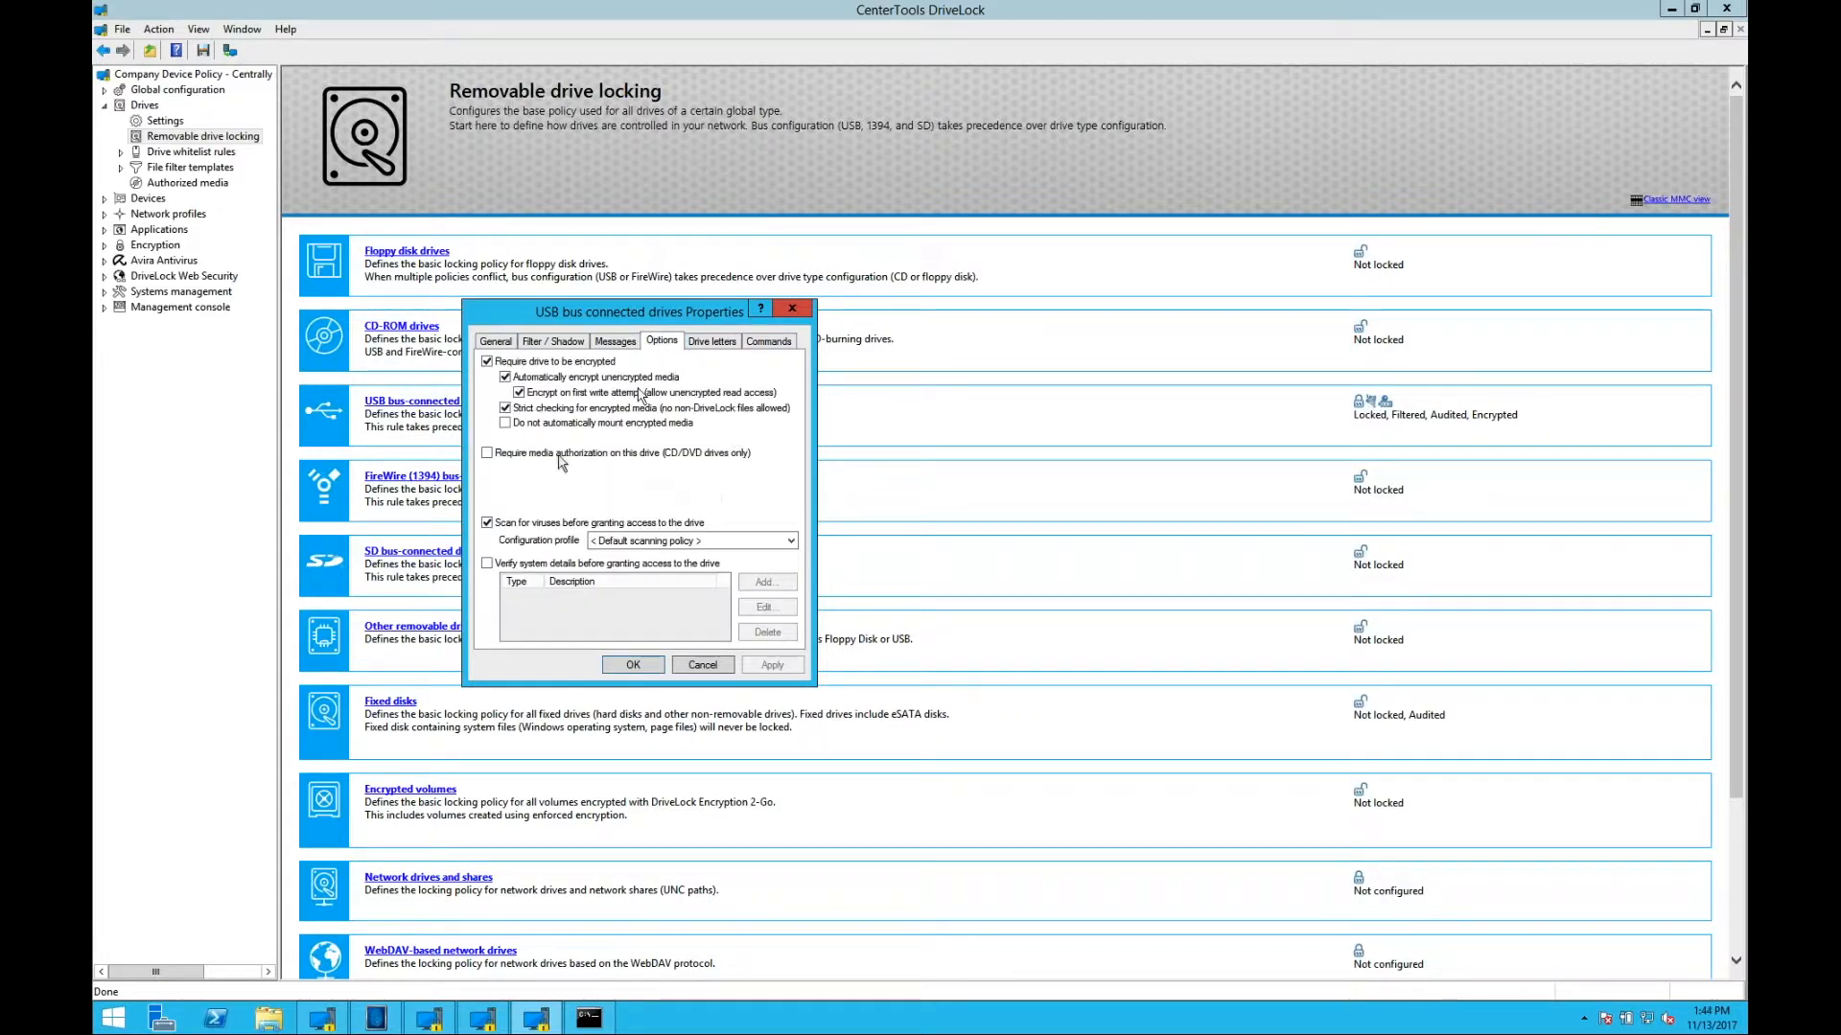
mouse_move(621, 456)
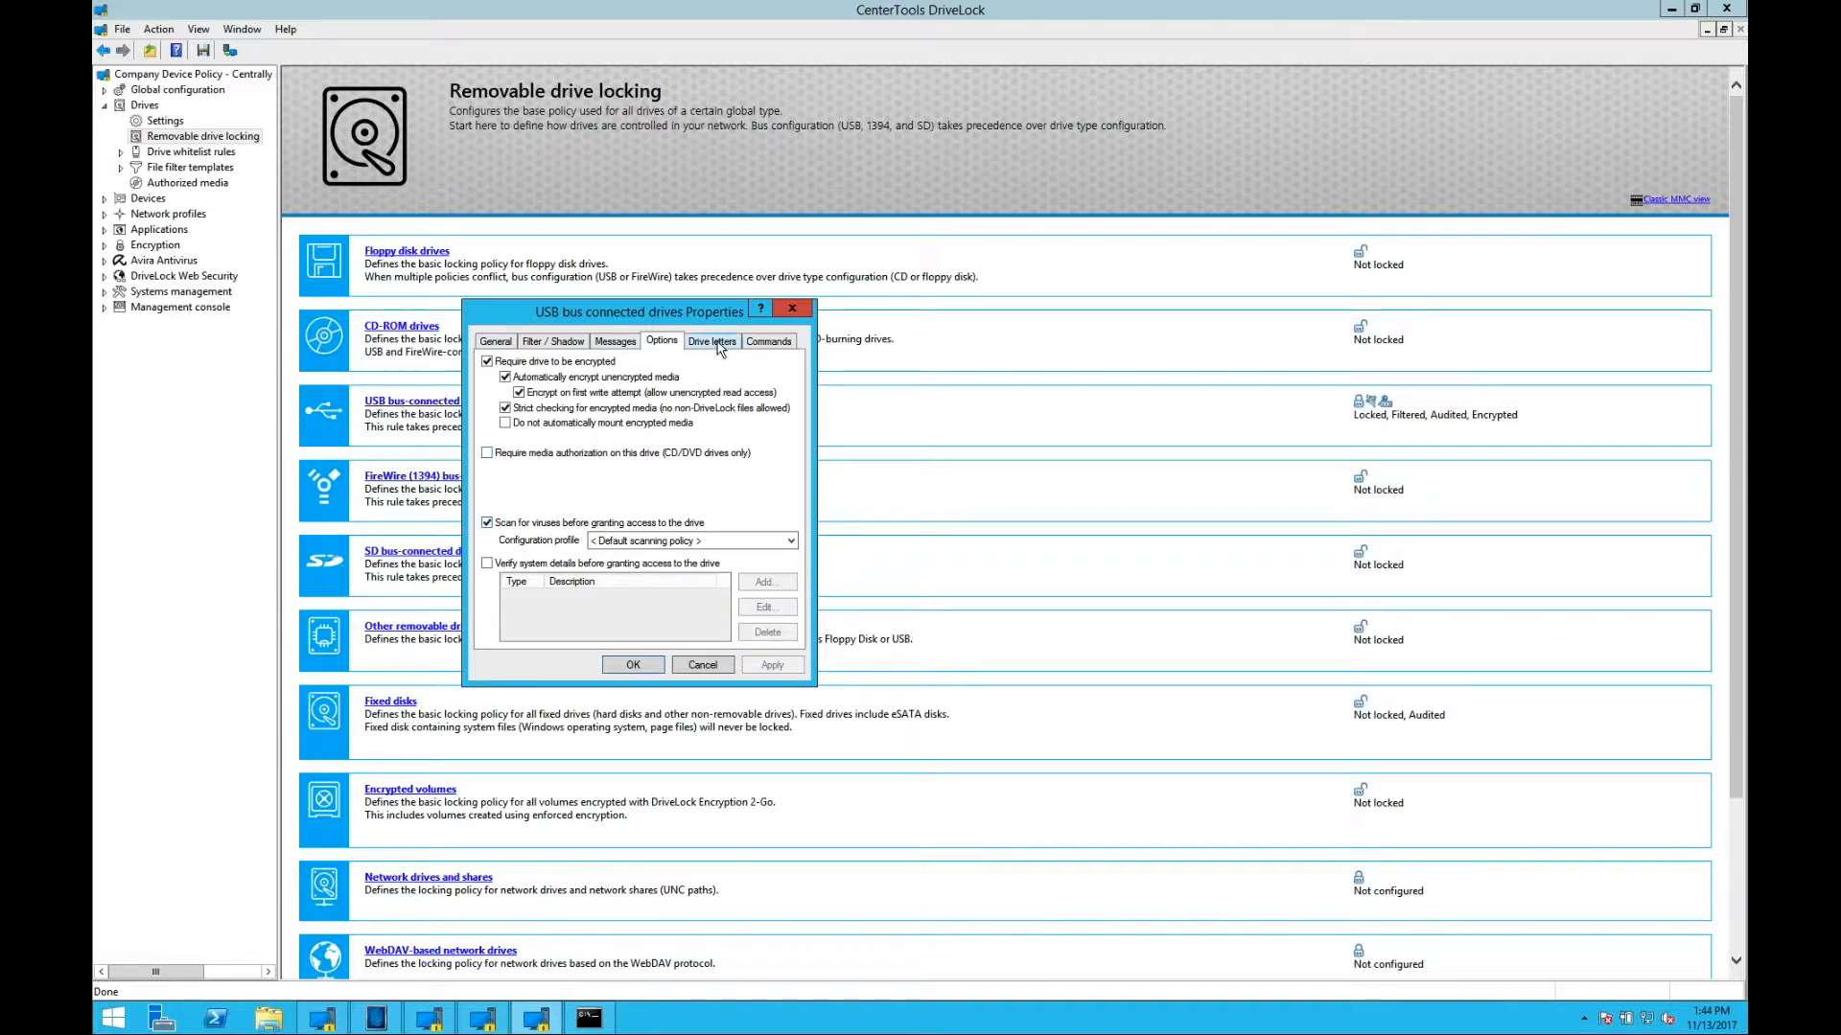
click(711, 341)
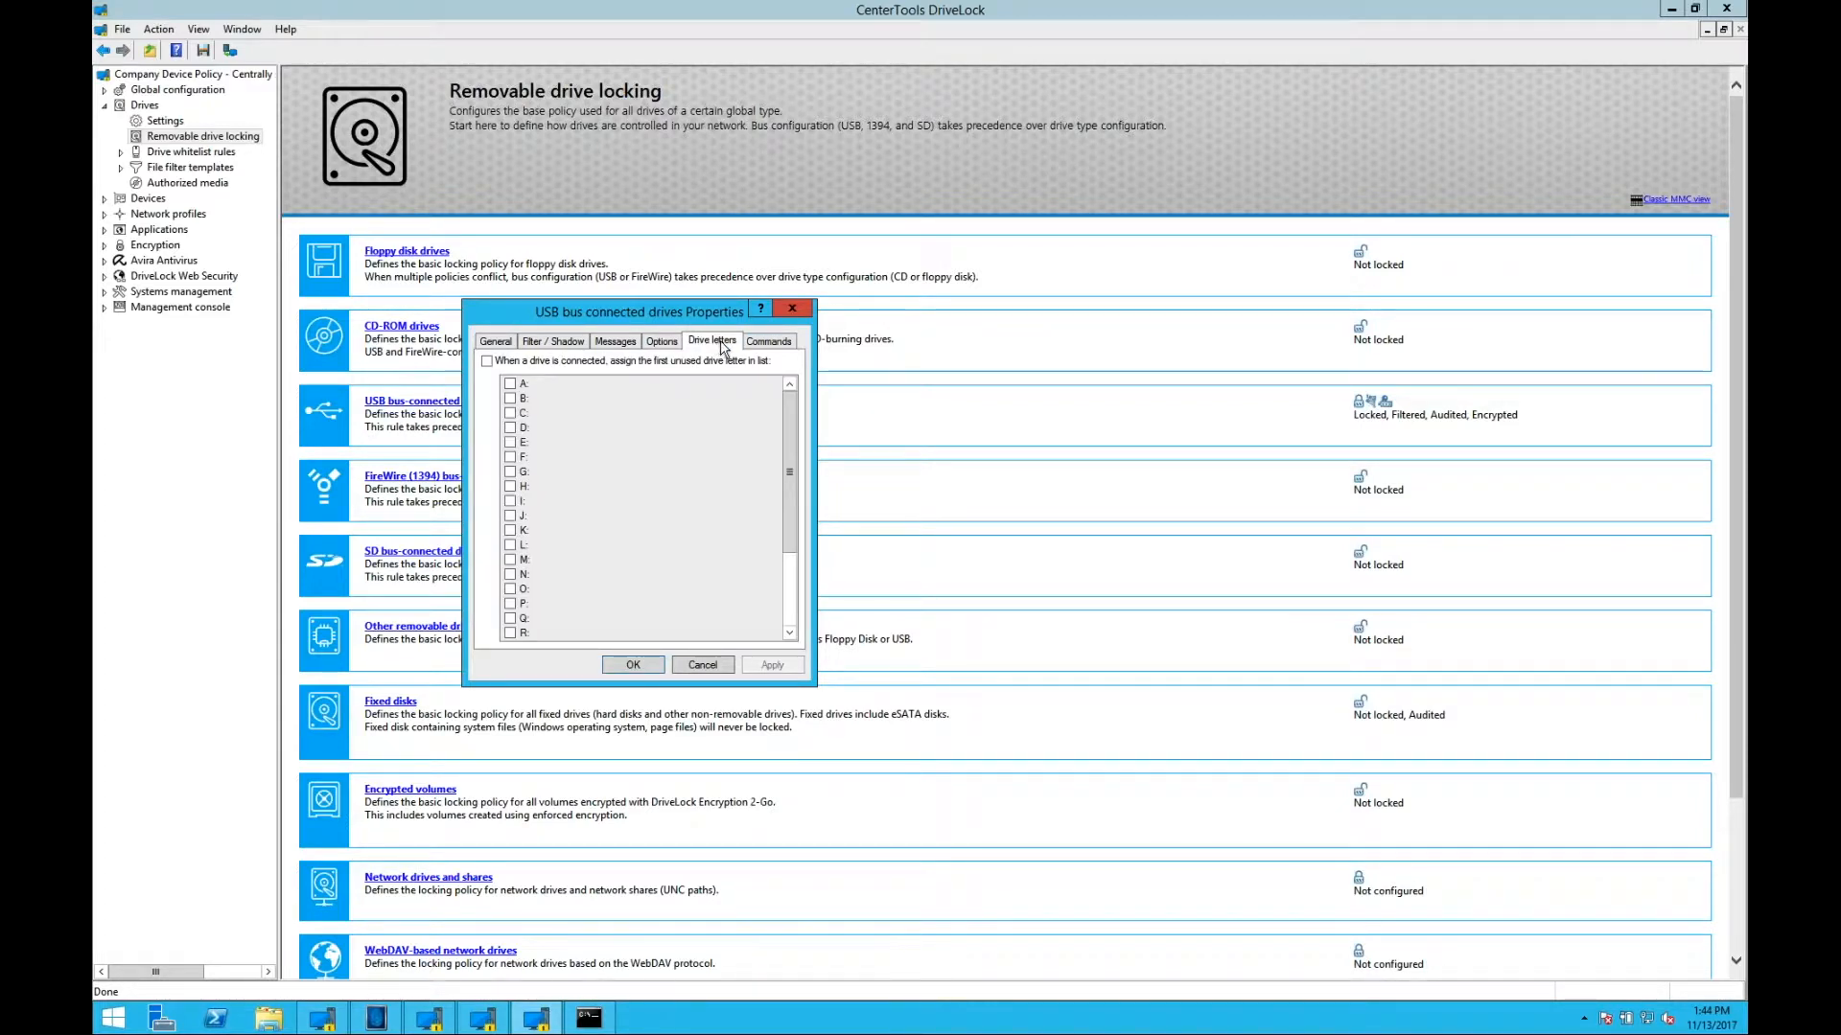
click(769, 341)
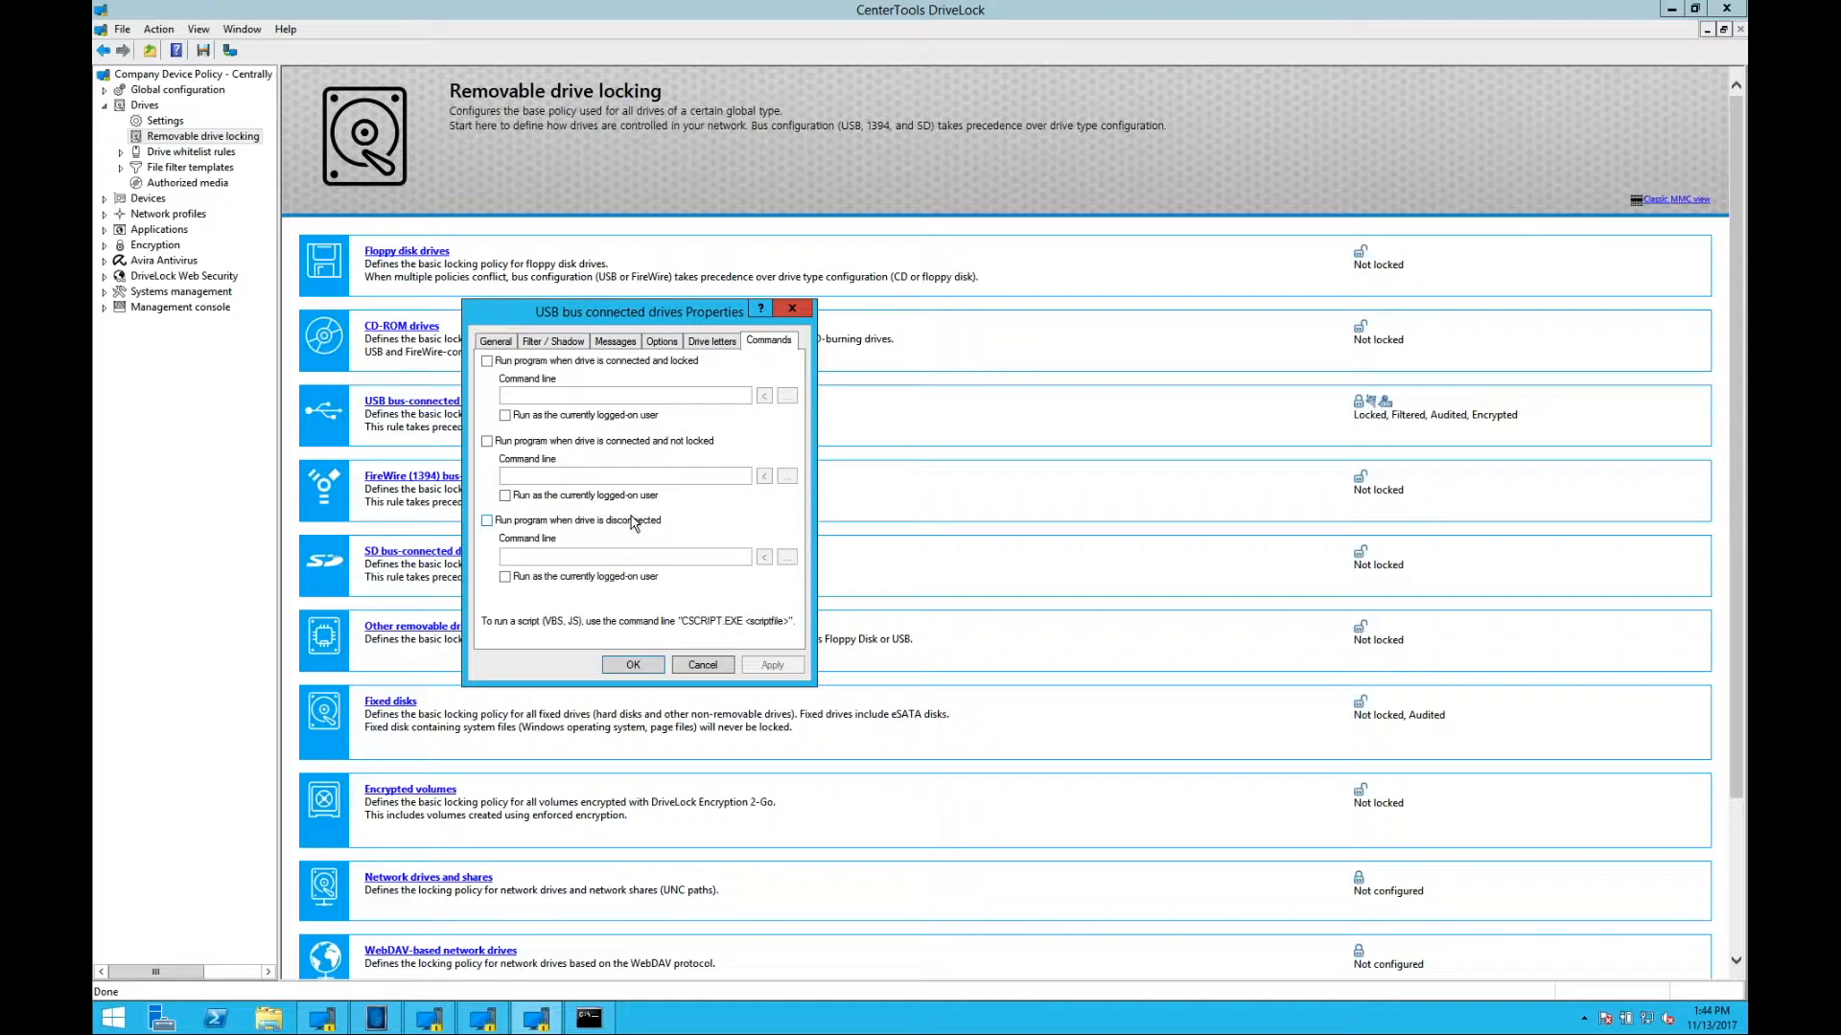
mouse_move(839, 349)
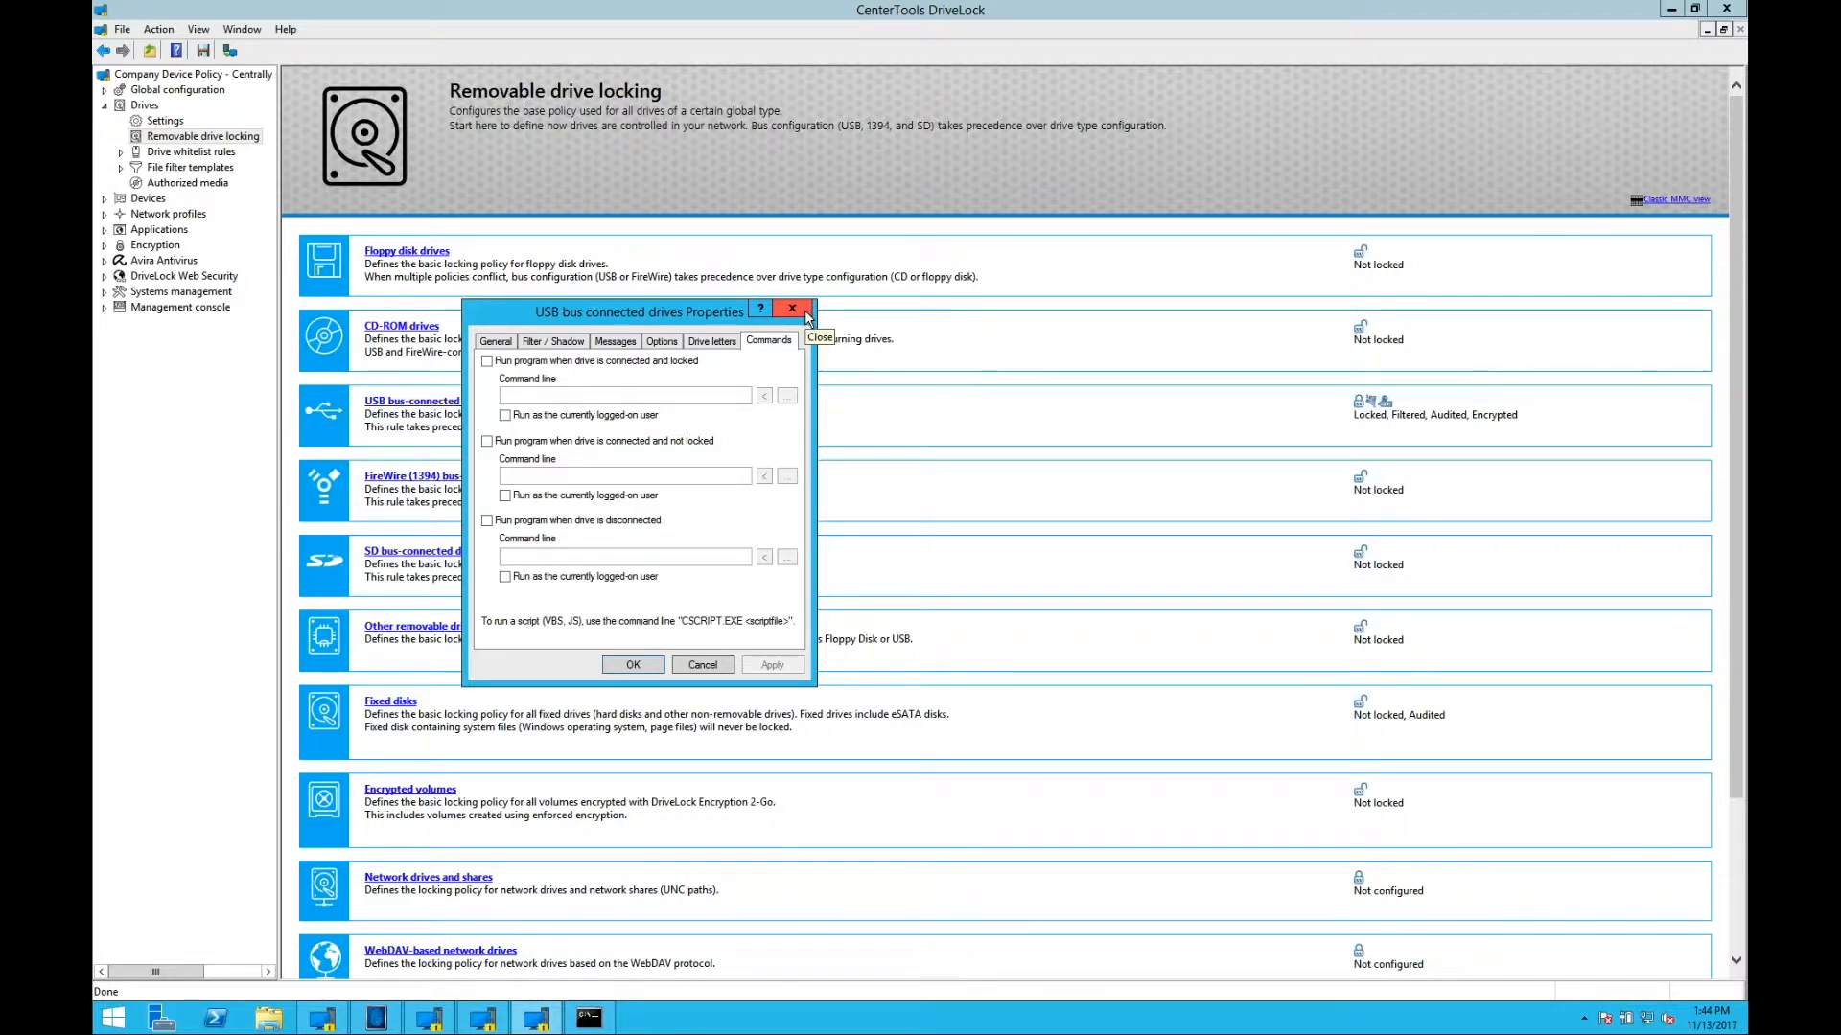
click(791, 306)
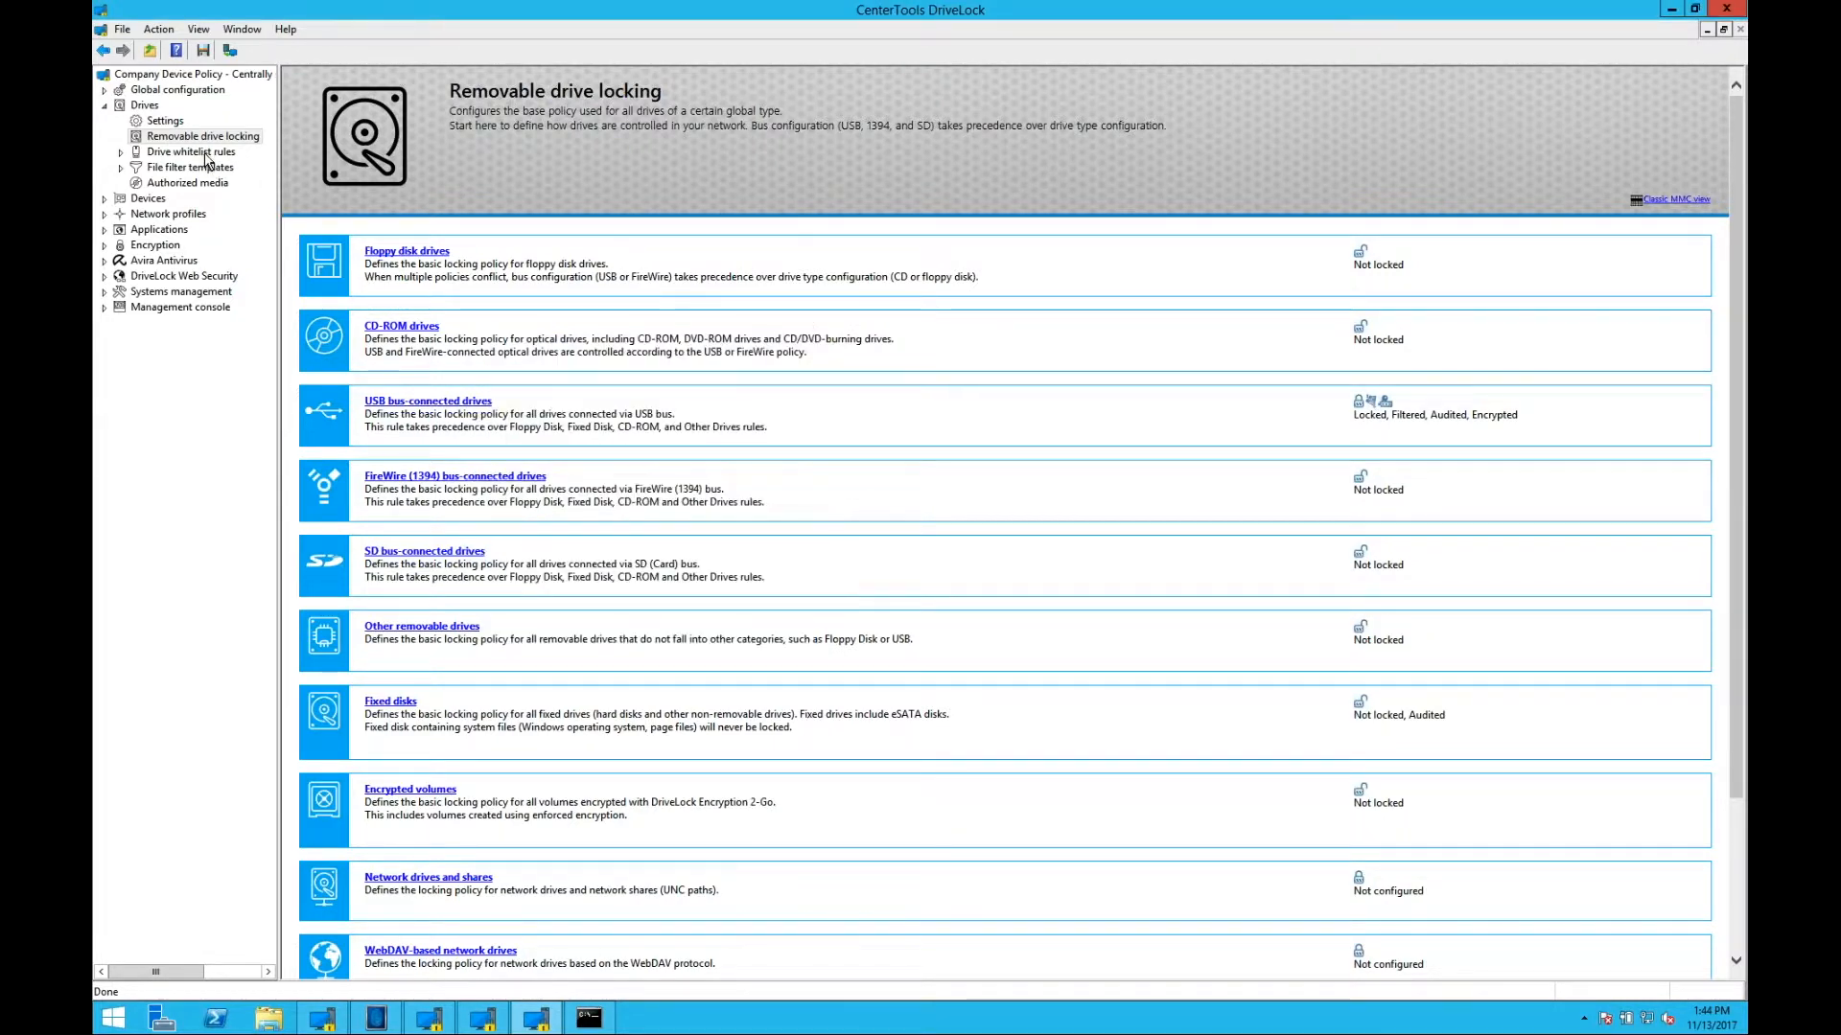
Step: Show the drive whitelist rules and the whitelist templates entry's permissions
click(190, 151)
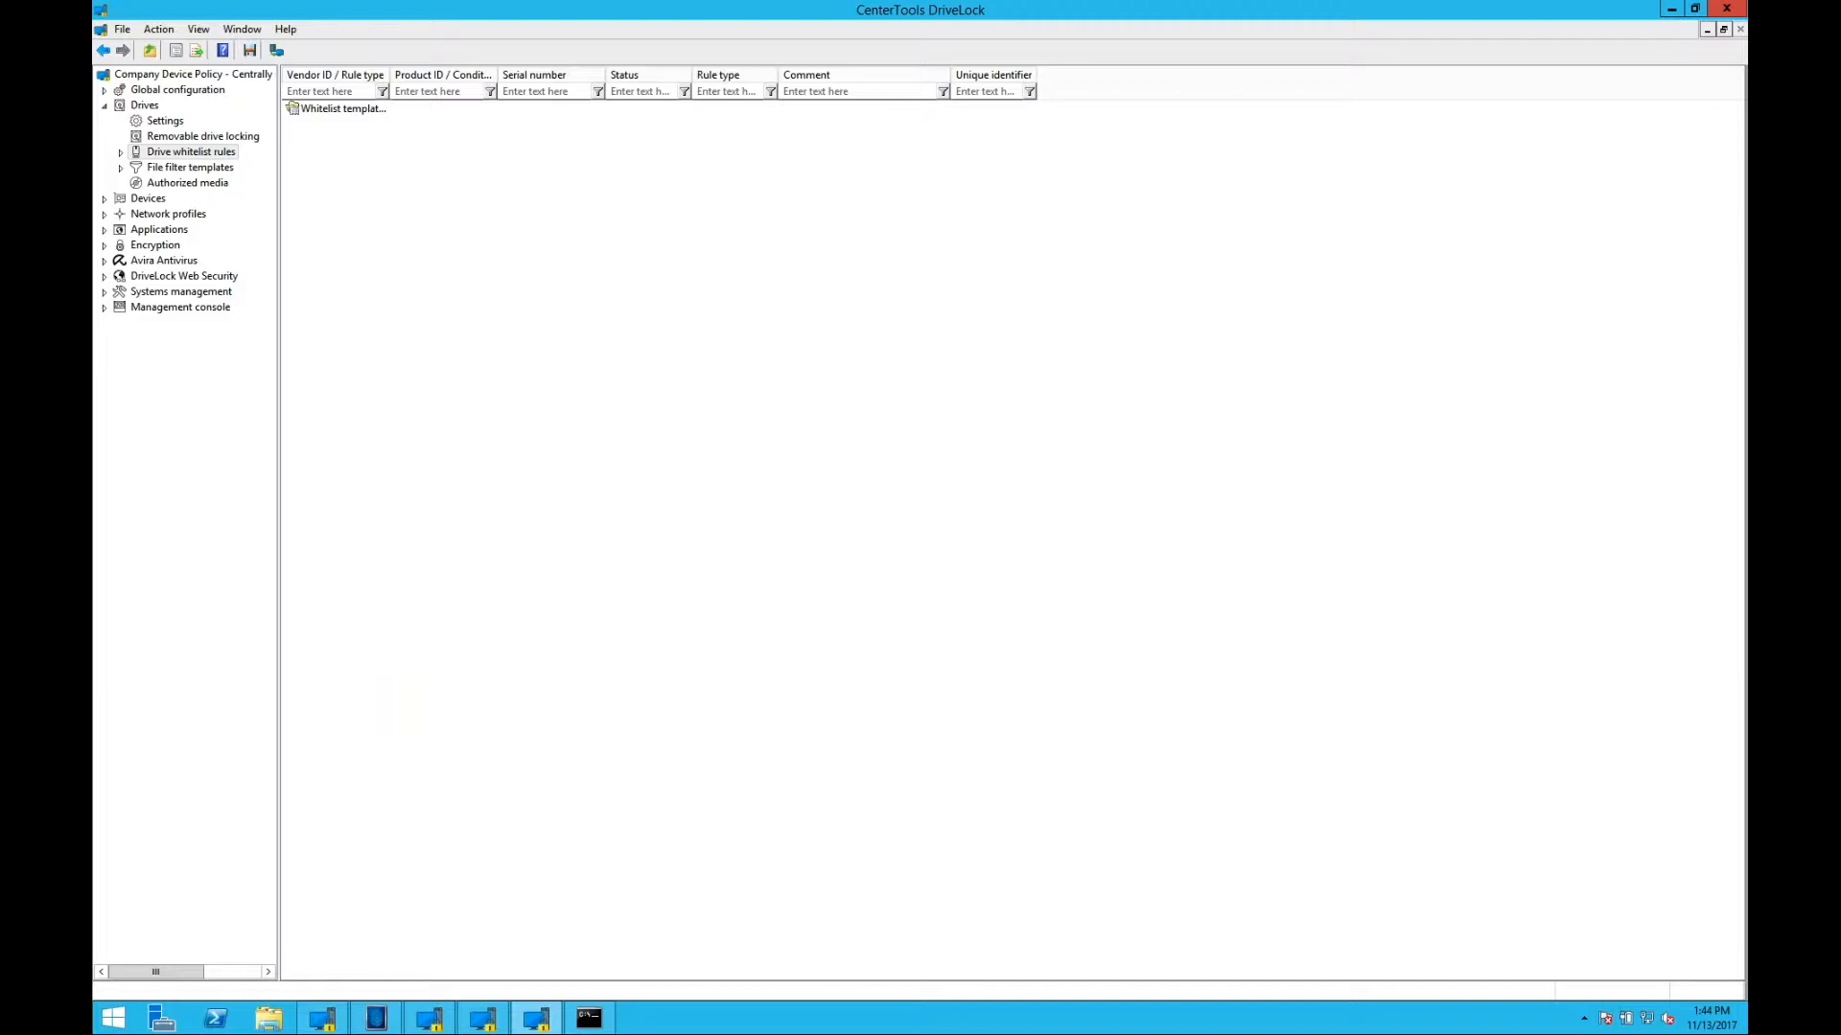
mouse_move(410, 311)
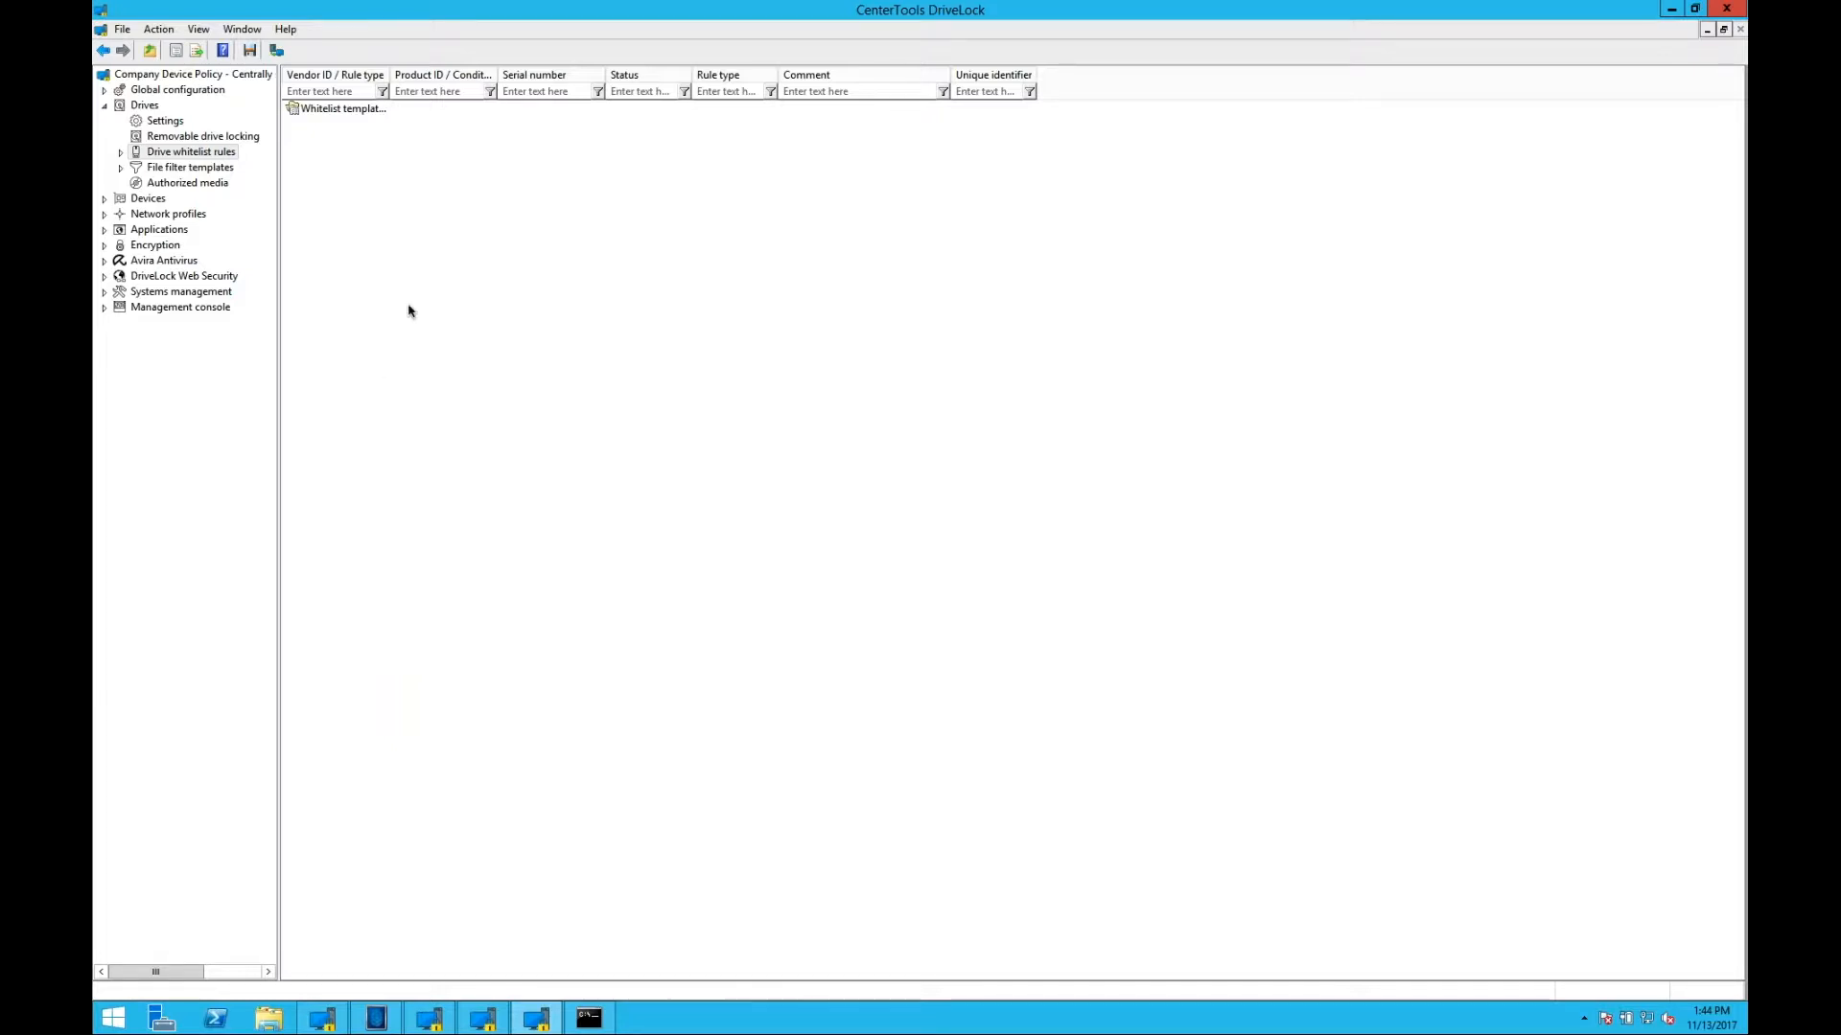
click(343, 107)
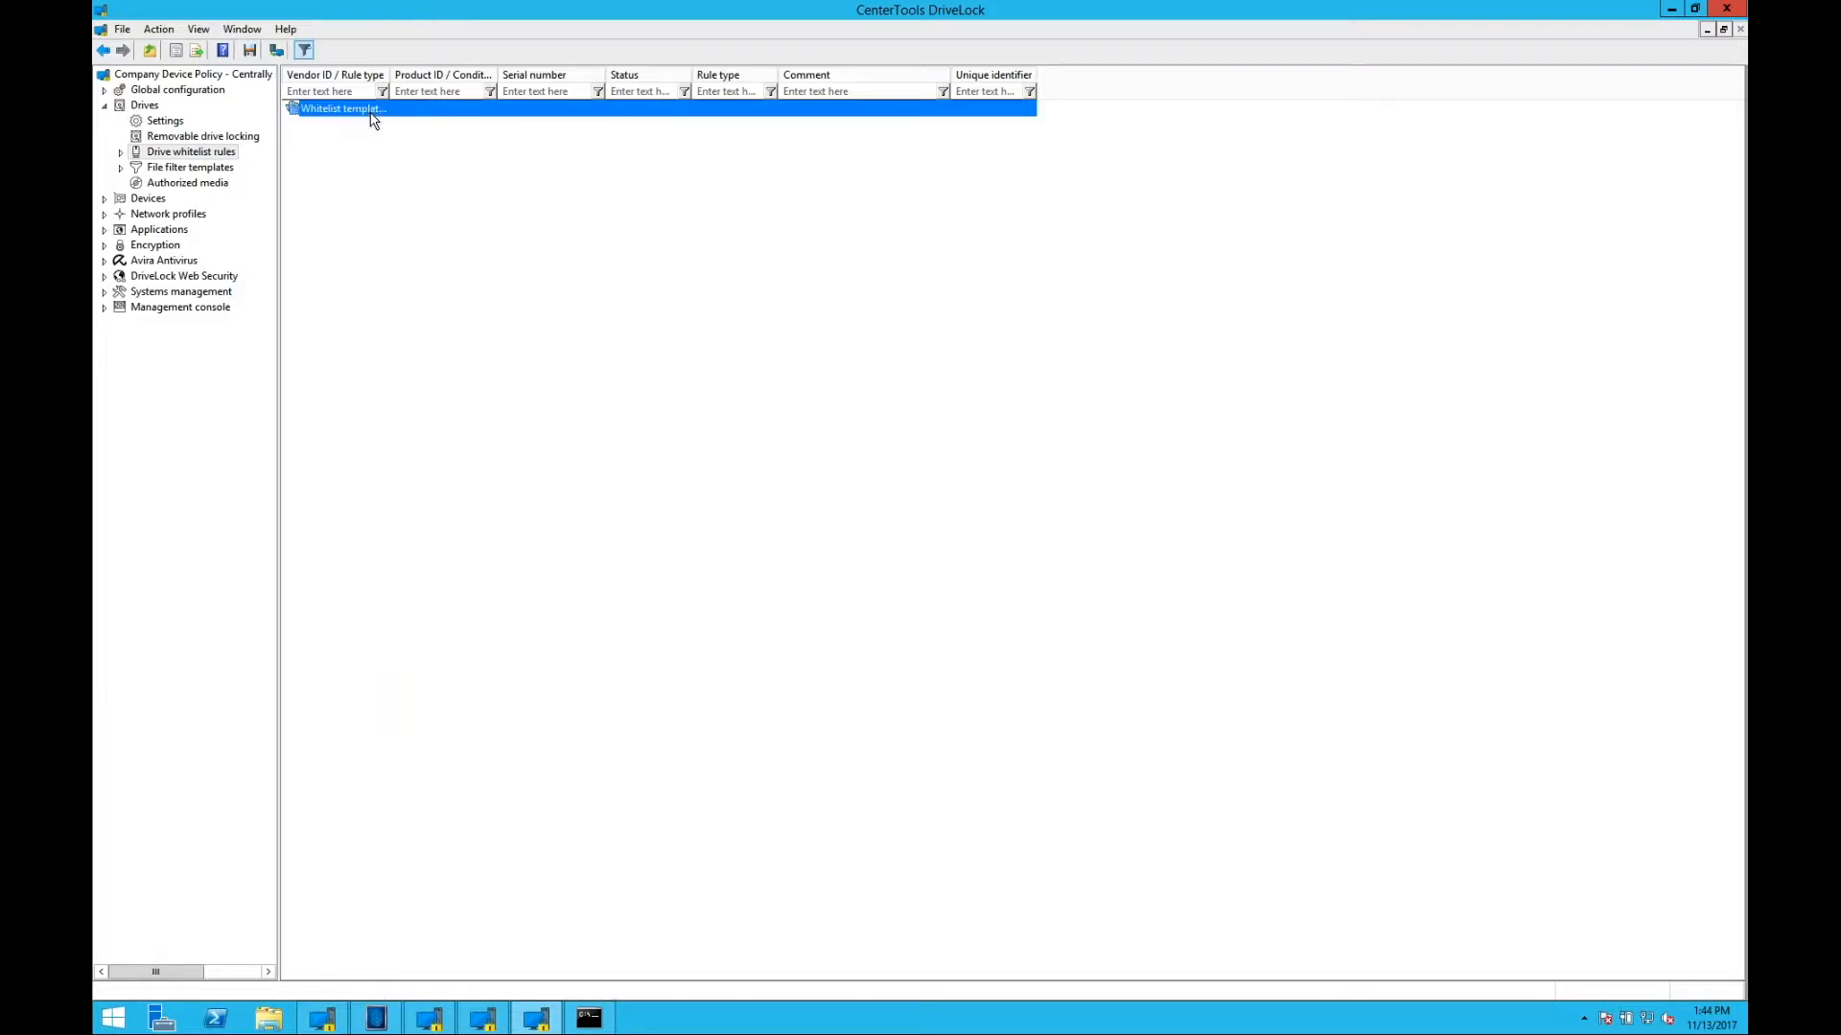
double_click(343, 107)
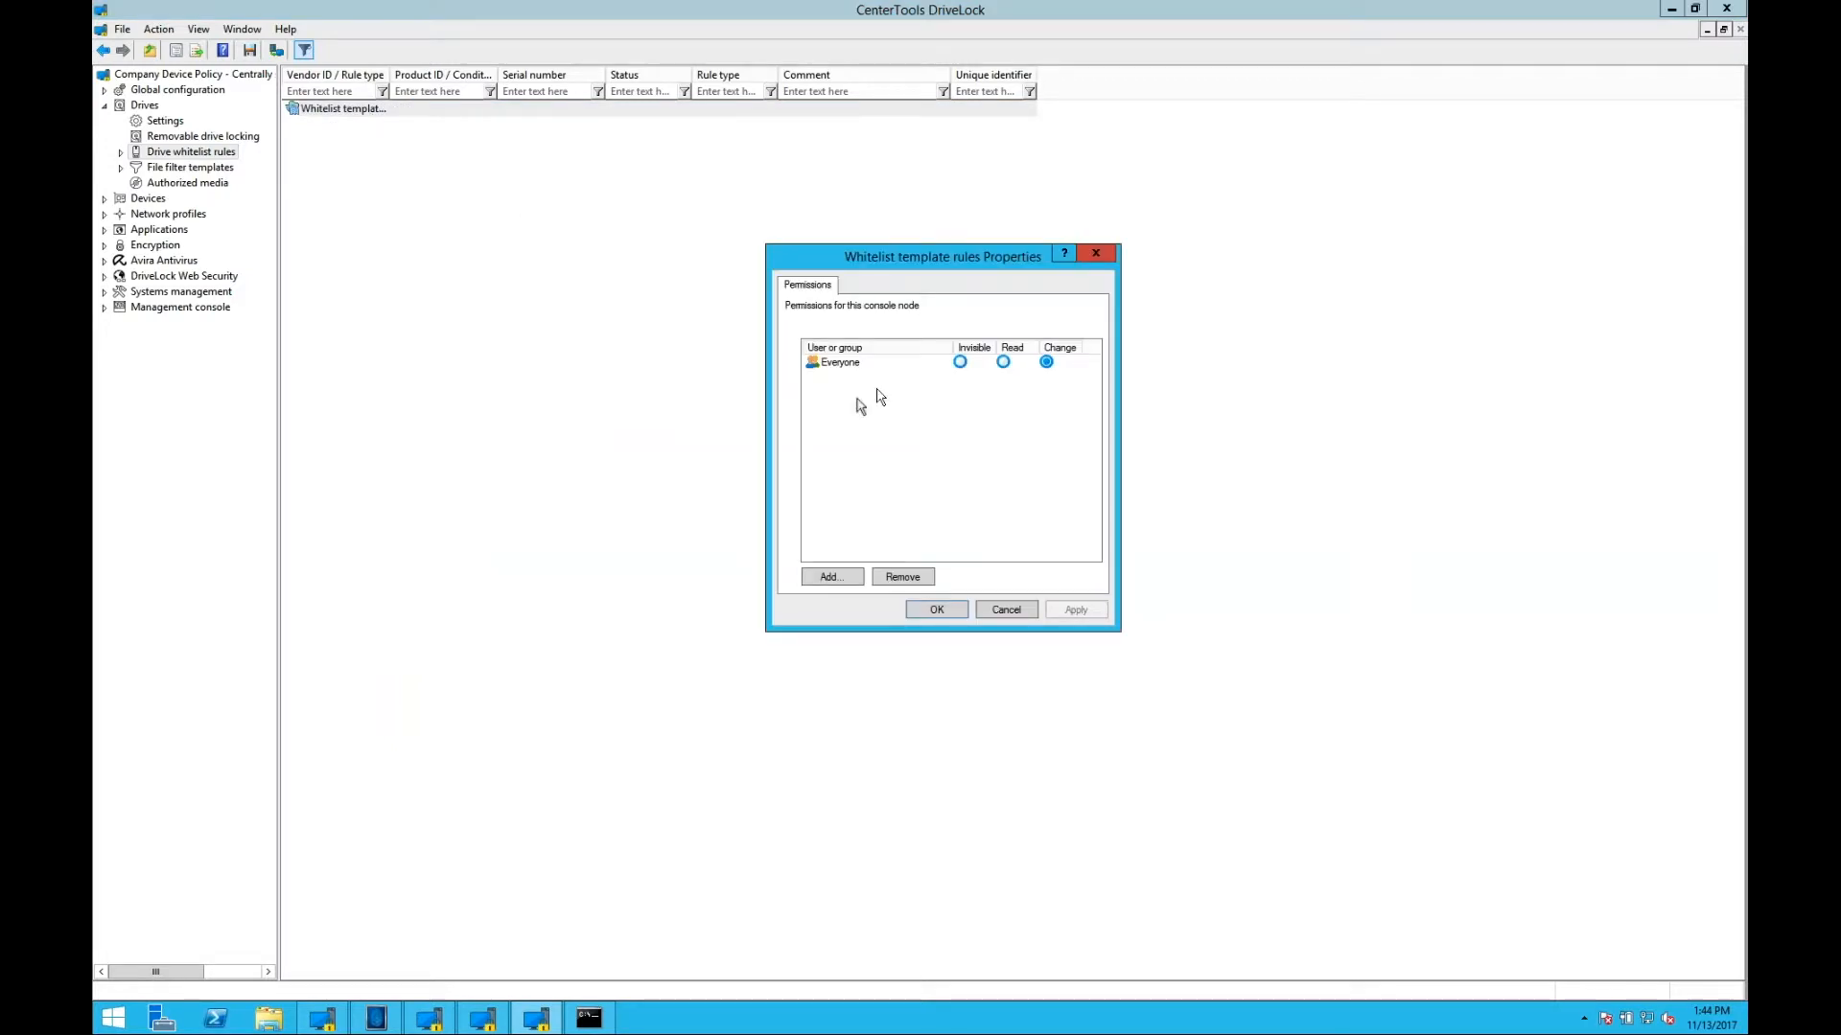
Step: Cancel adding a user or group and close the permissions unchanged
click(830, 577)
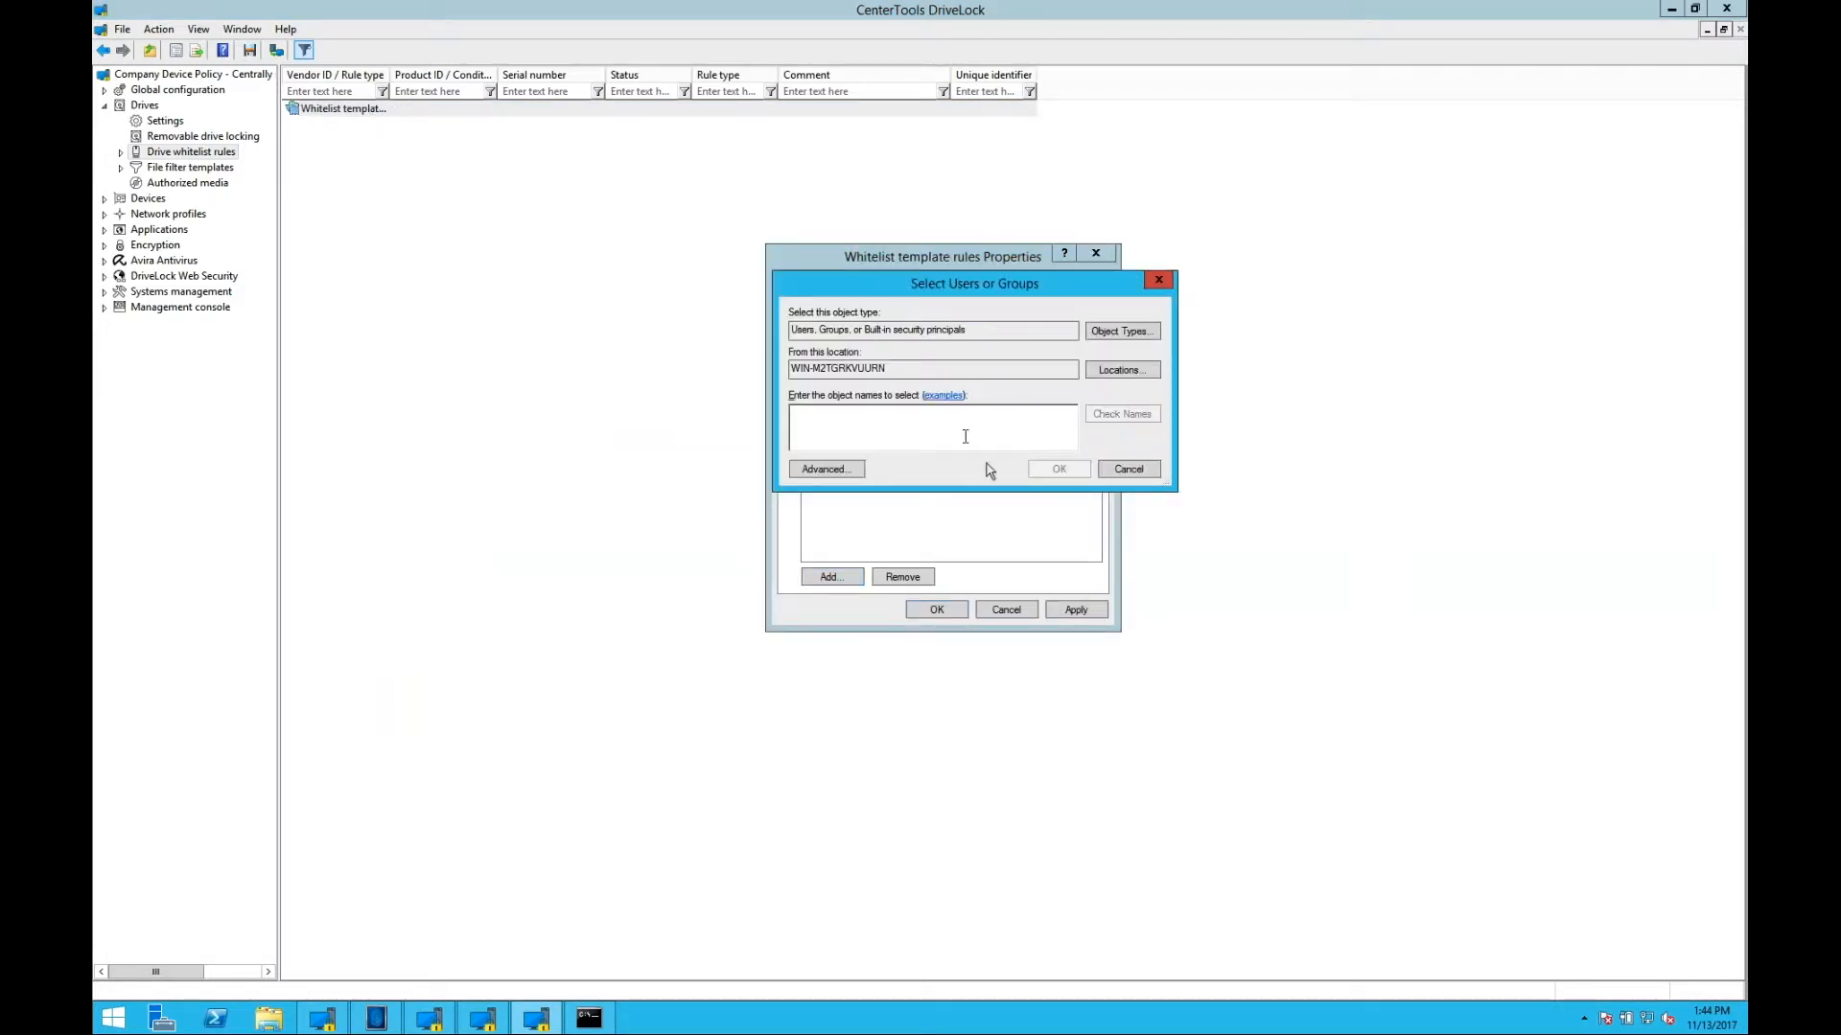
click(1125, 468)
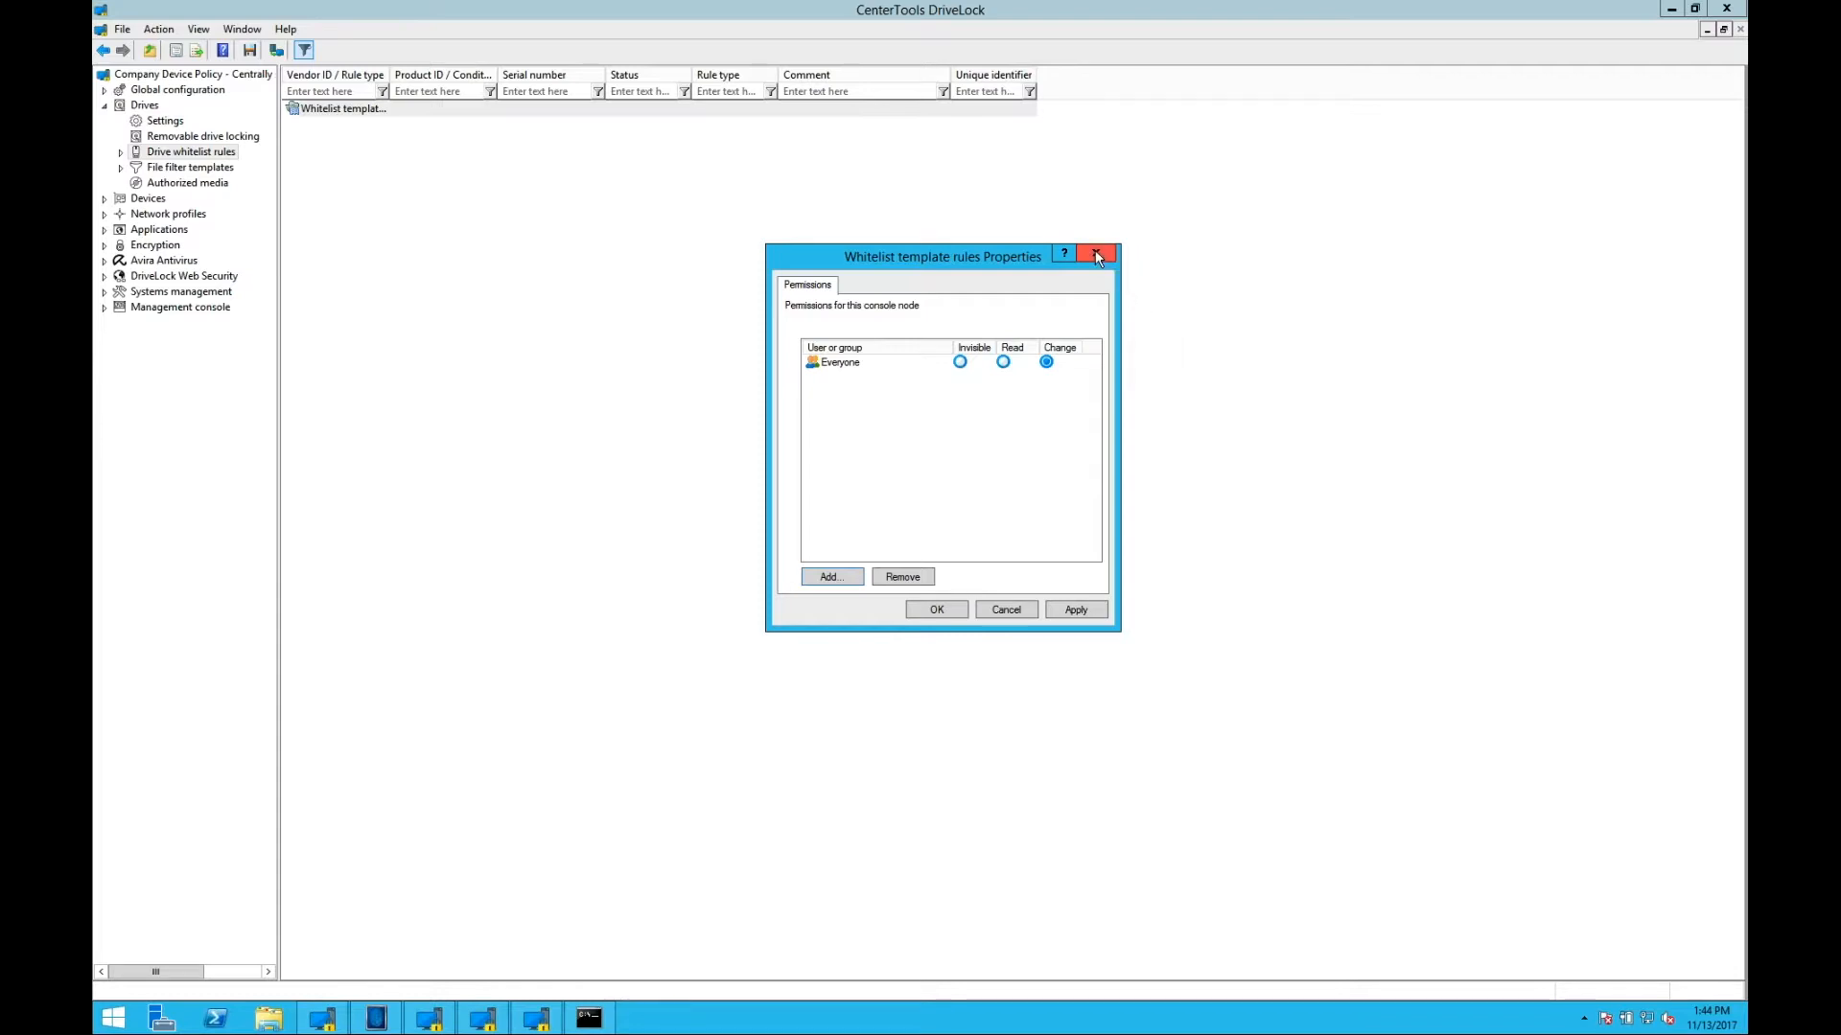
click(1097, 255)
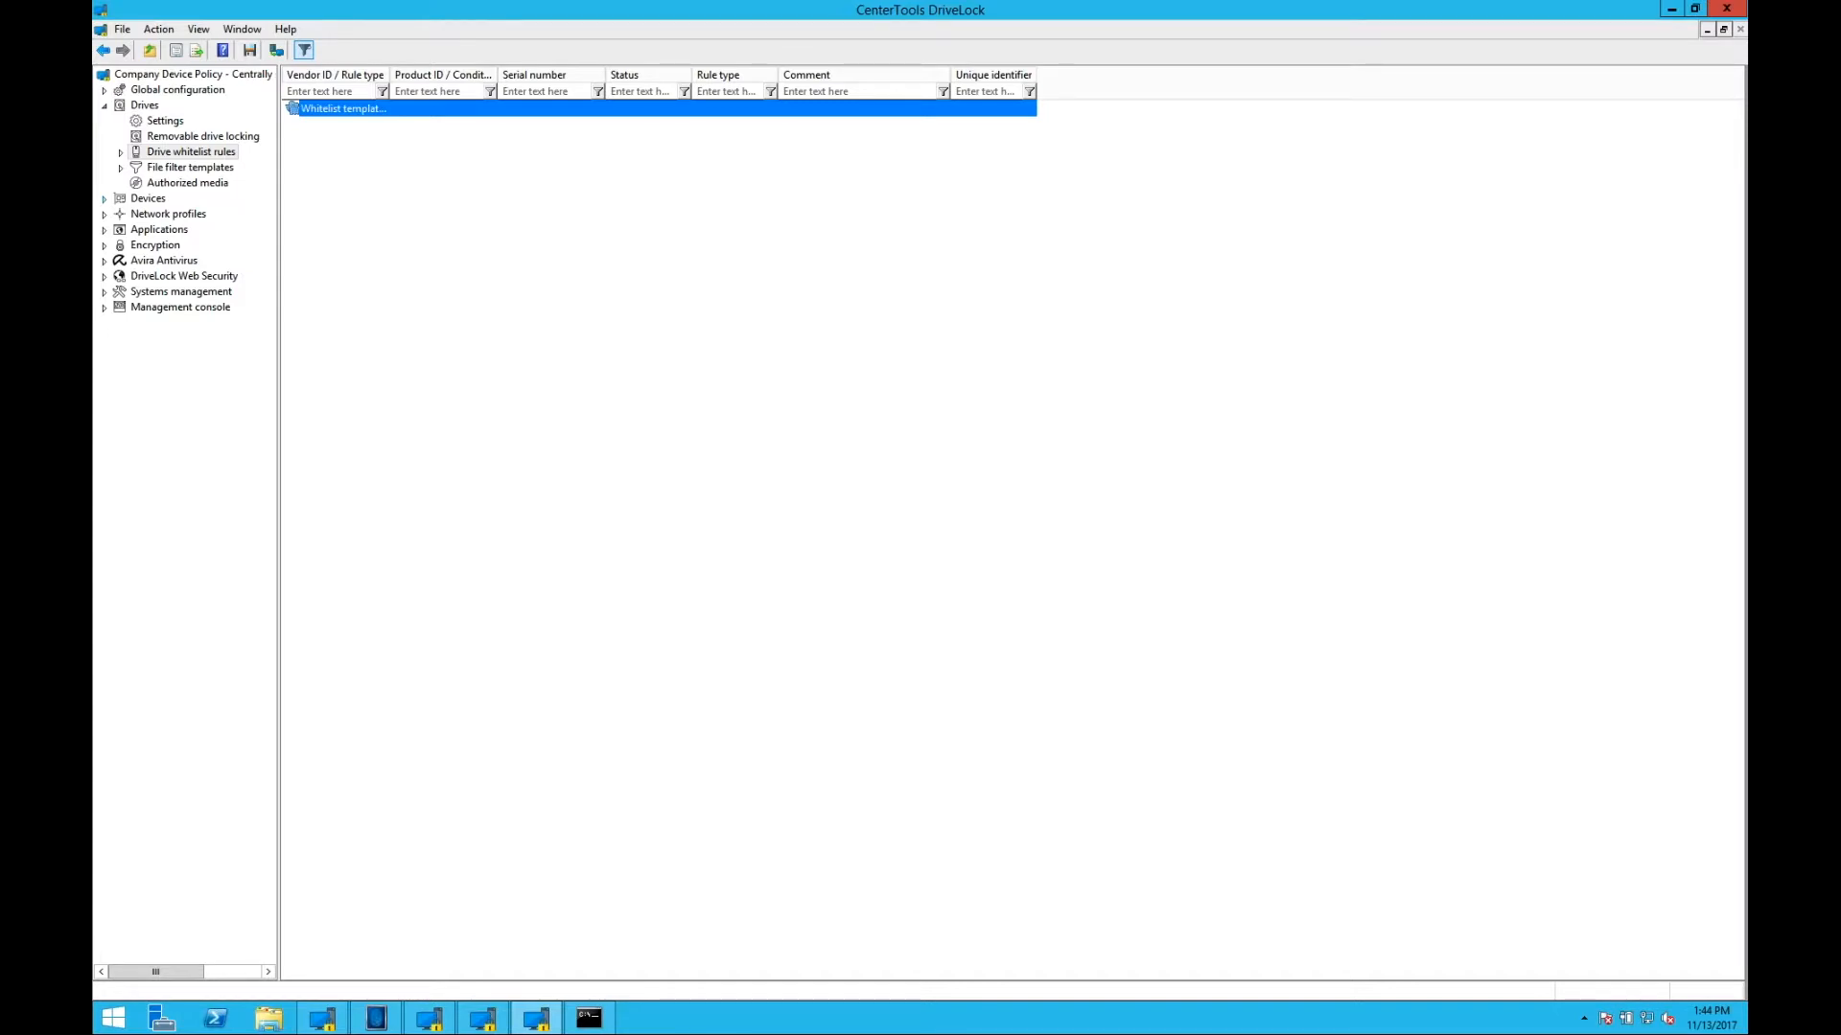
Step: List the predefined file filter templates such as Audit only, executable blocking and shadow copies
click(190, 167)
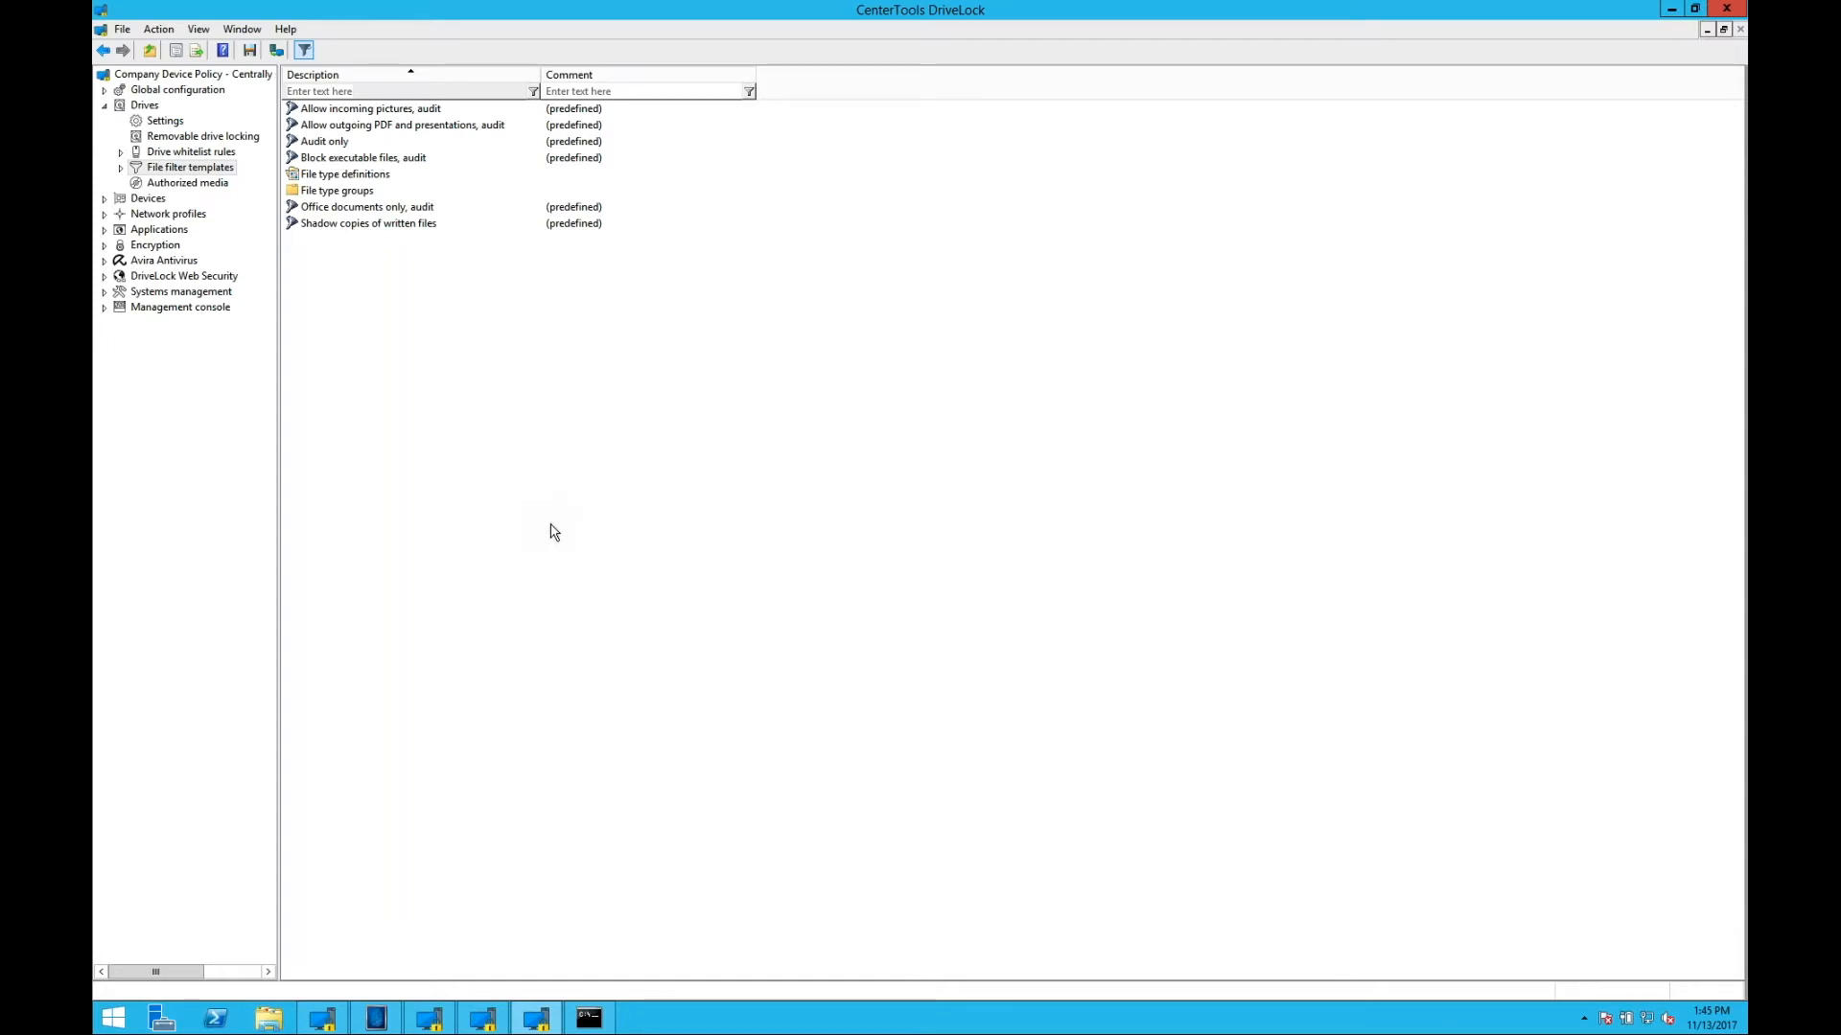
mouse_move(566, 494)
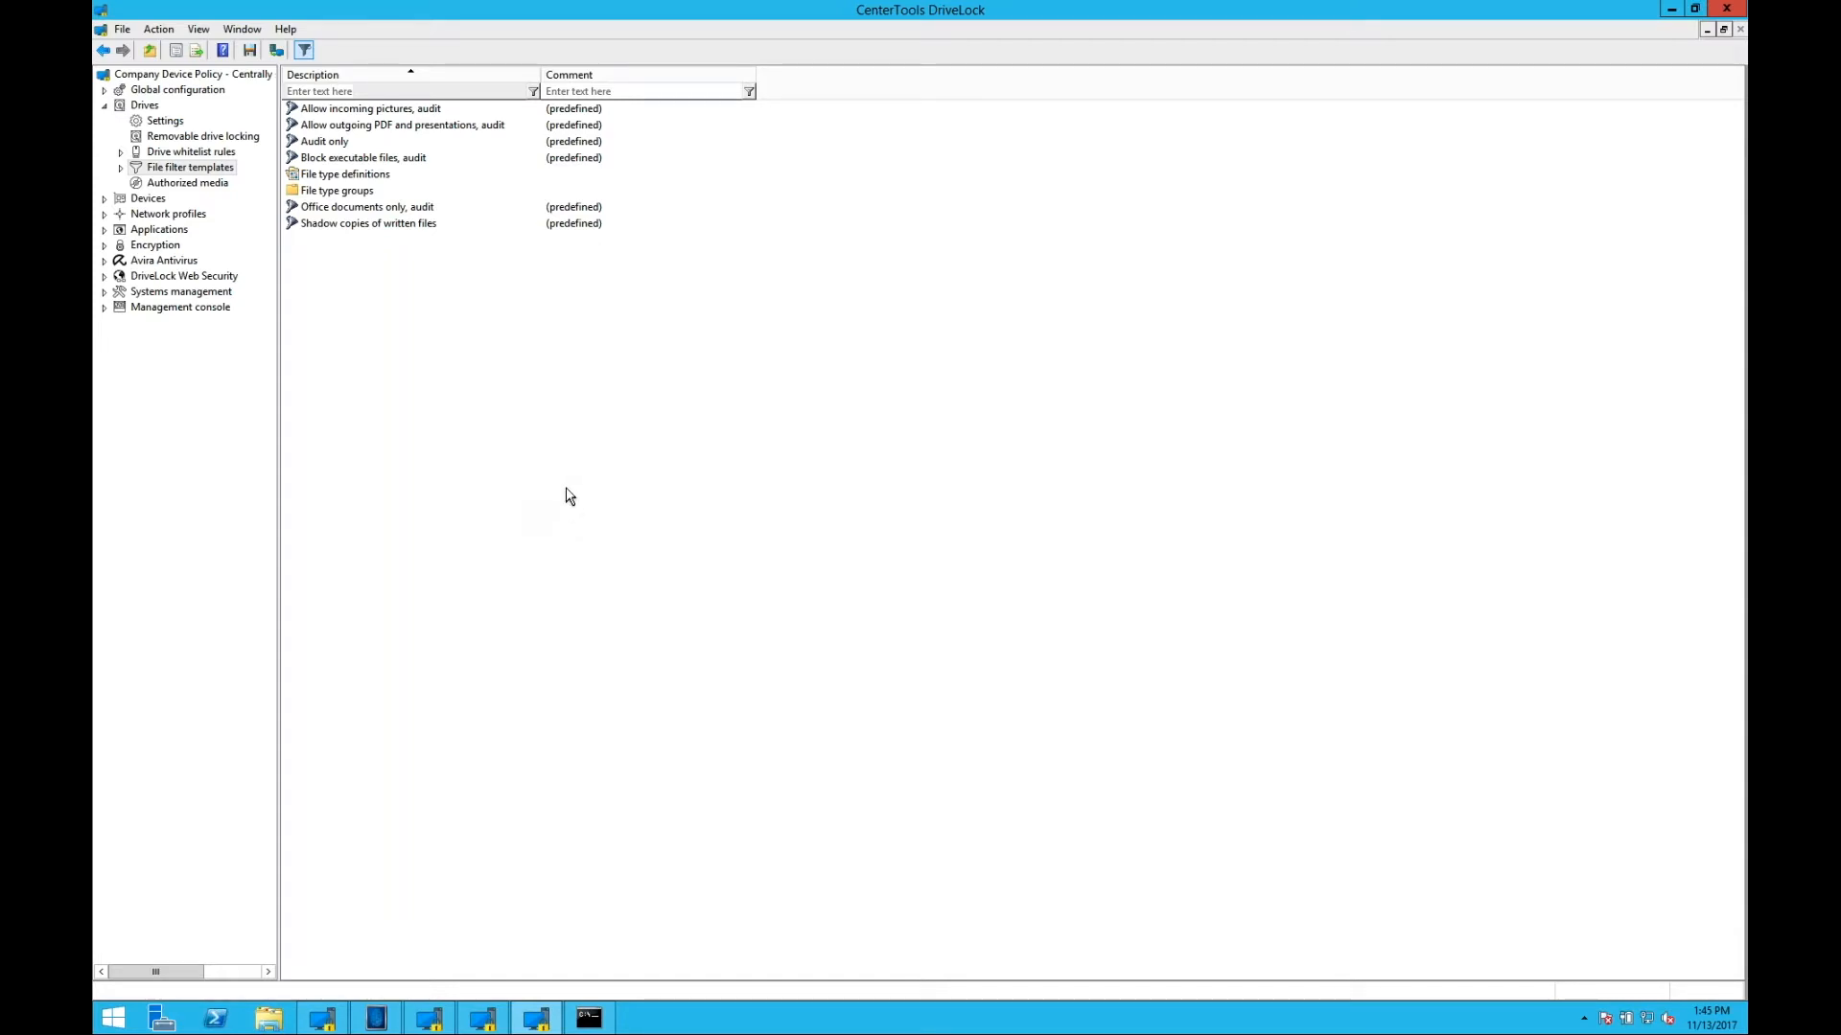
mouse_move(568, 489)
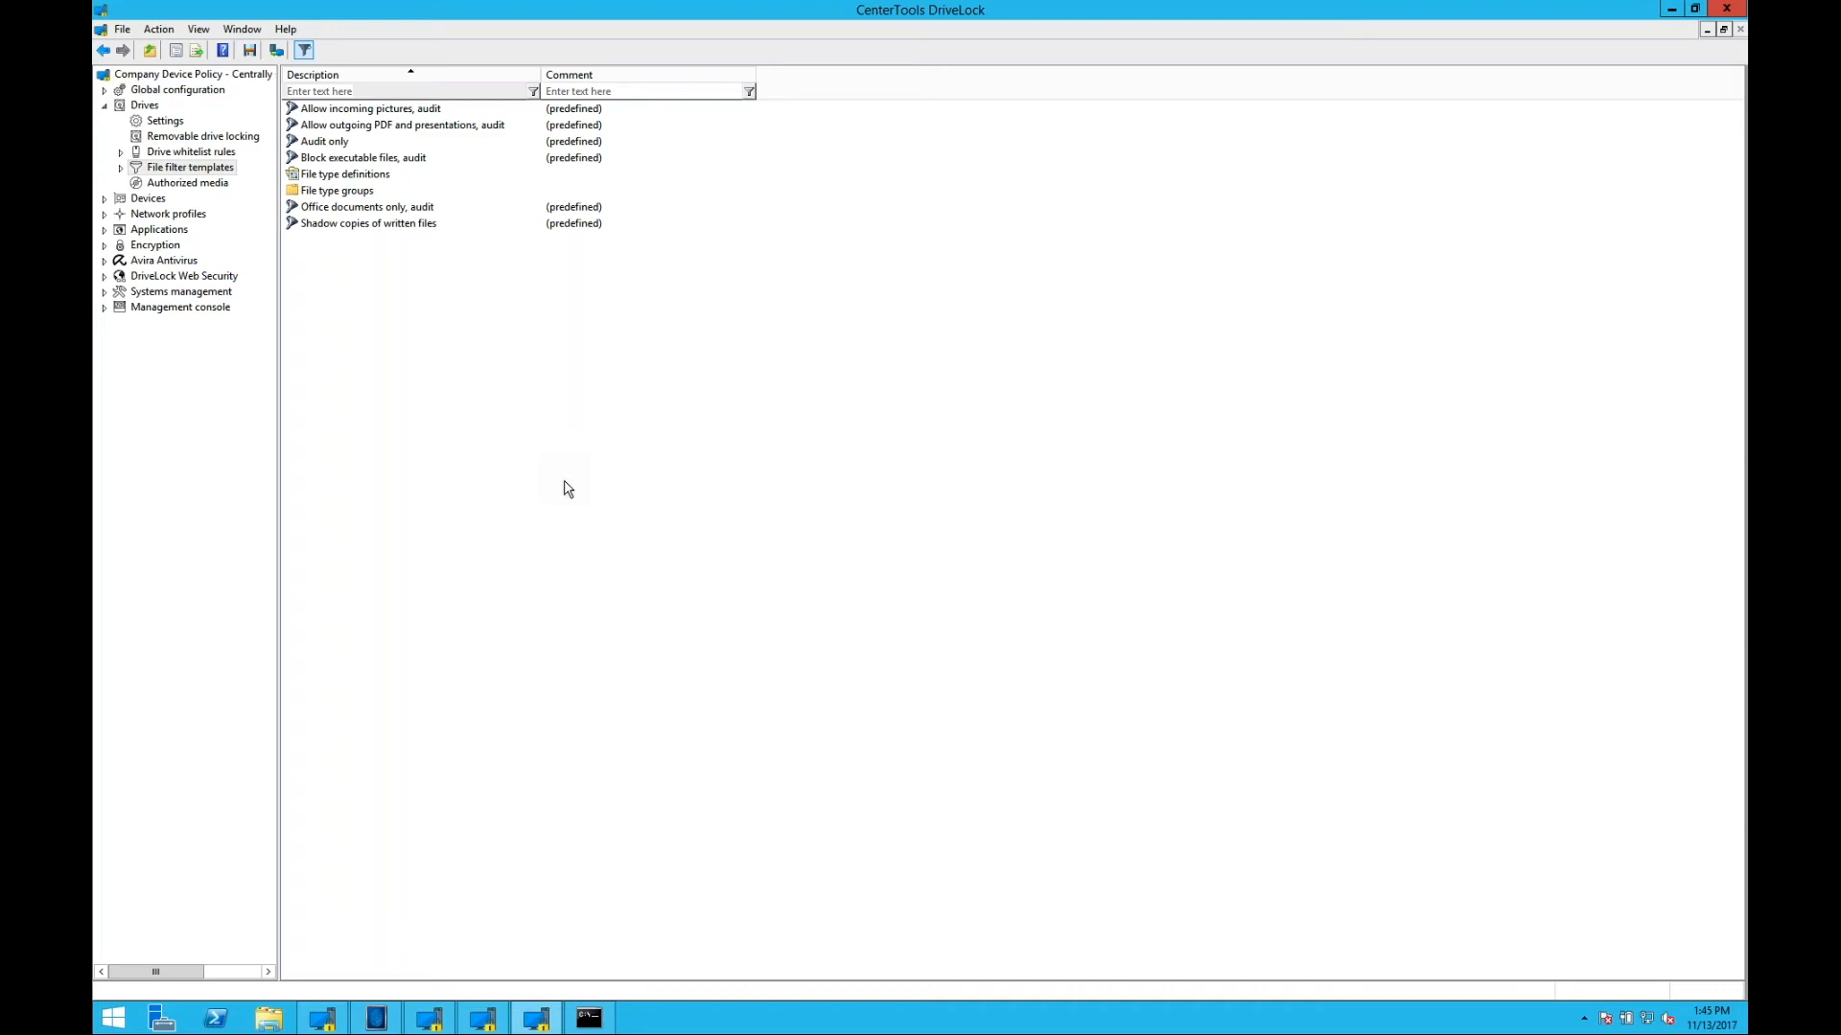
mouse_move(1194, 330)
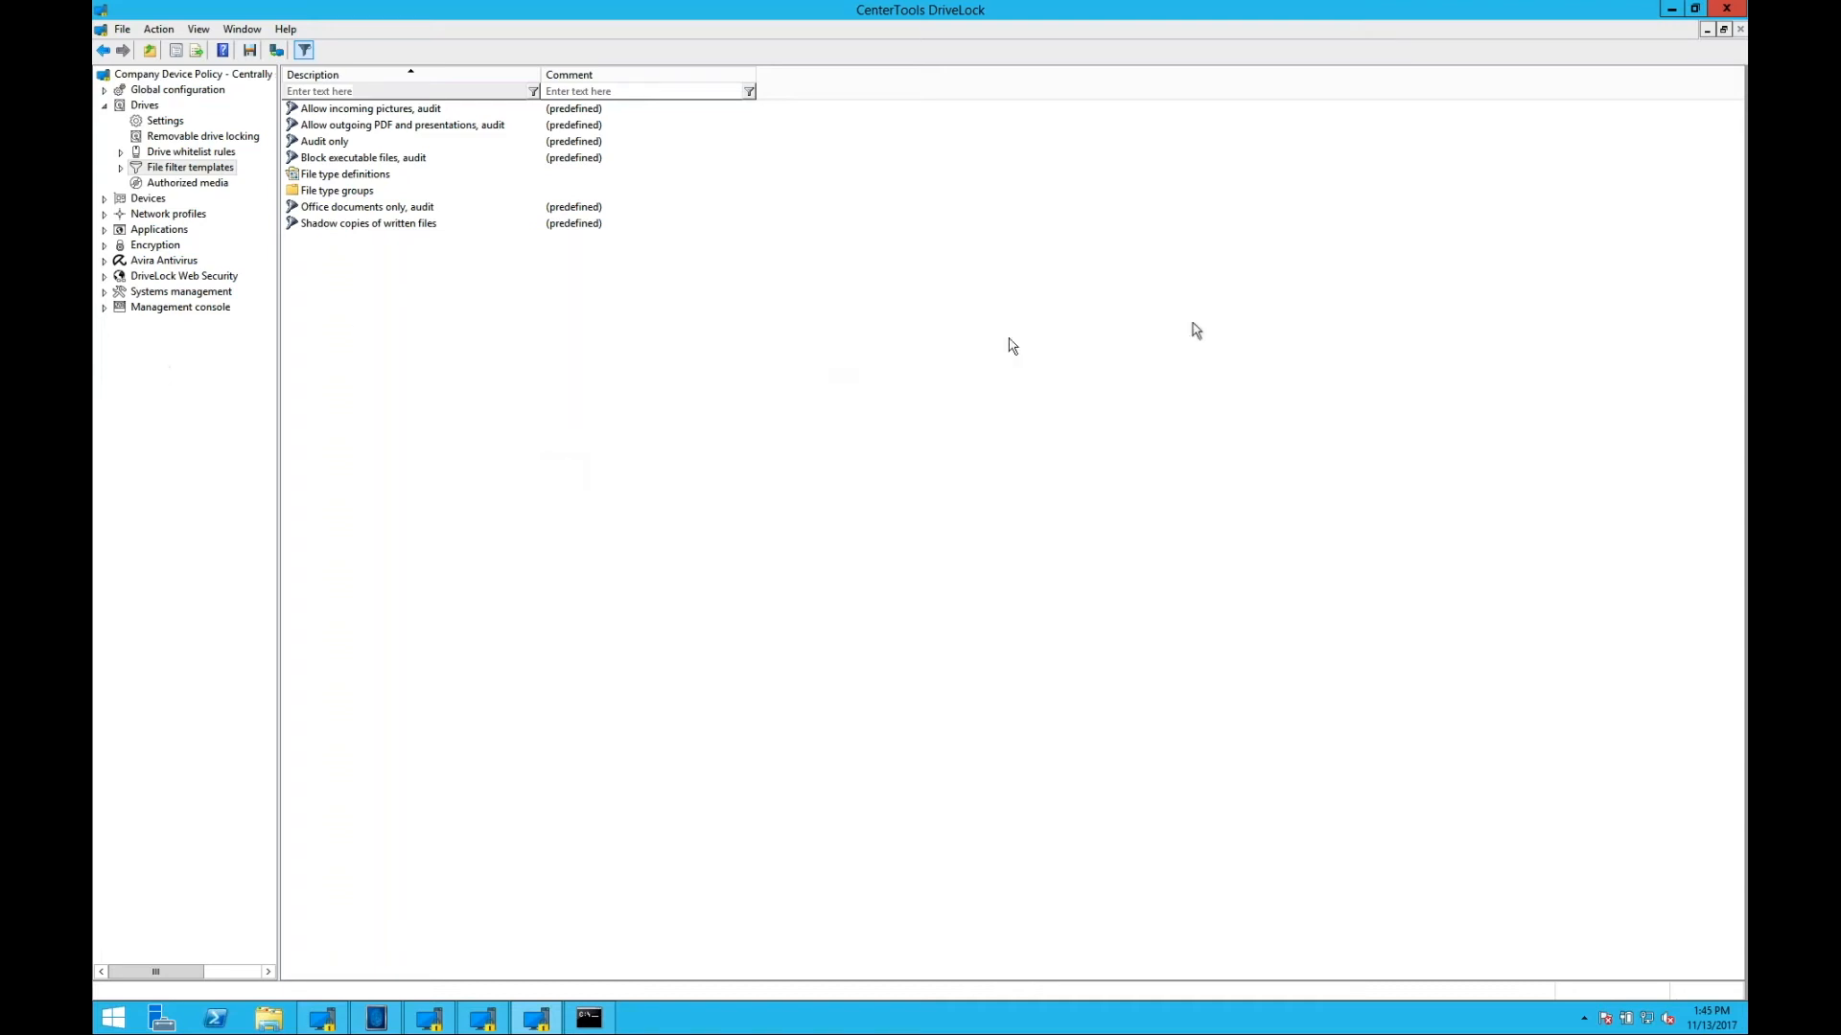